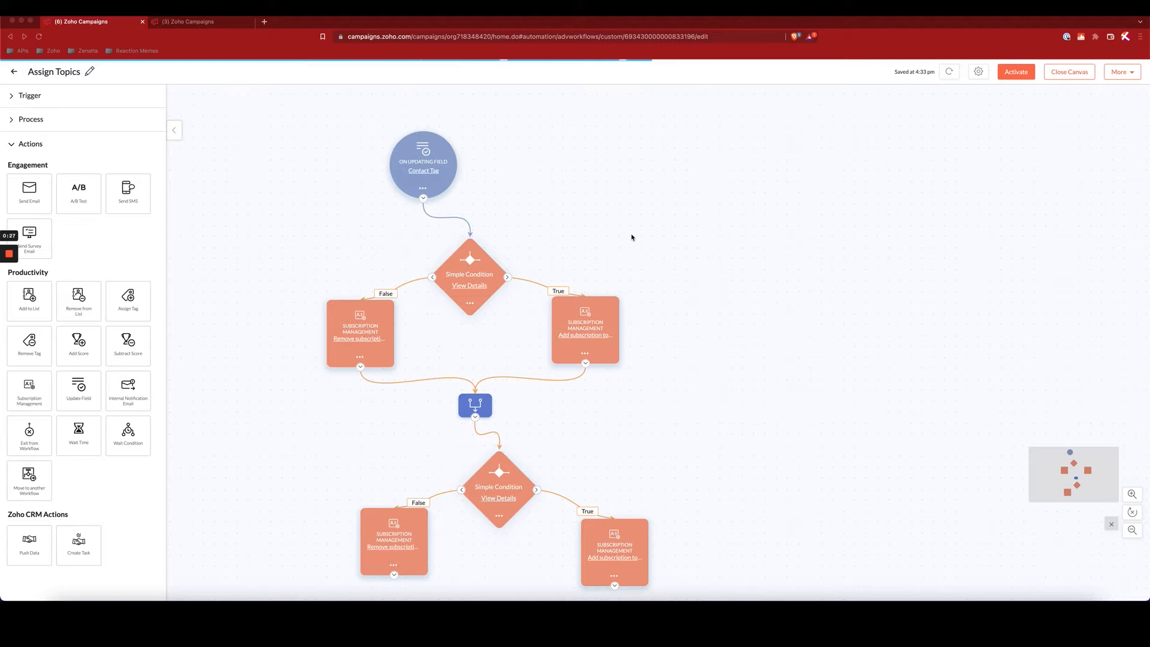
{"action": "mouse_move", "coordinate": [309, 182]}
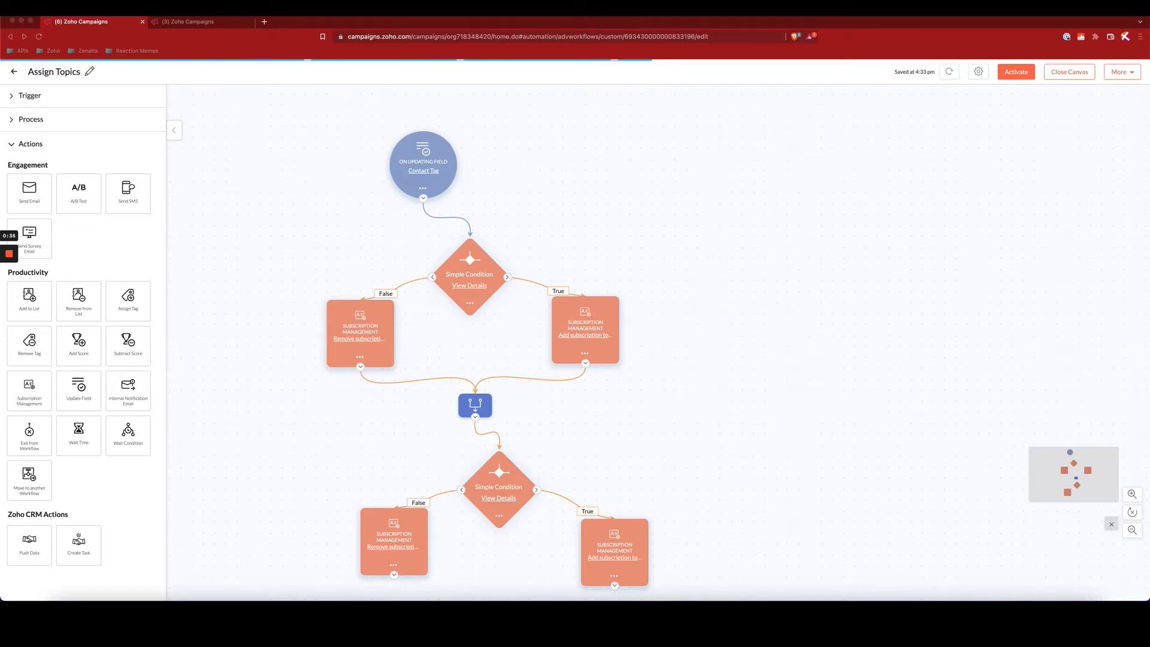
- Show the active Zoho CRM syncs under Marketing Contacts sync services, listing the Contacts sync
{"action": "left_click", "coordinate": [188, 22]}
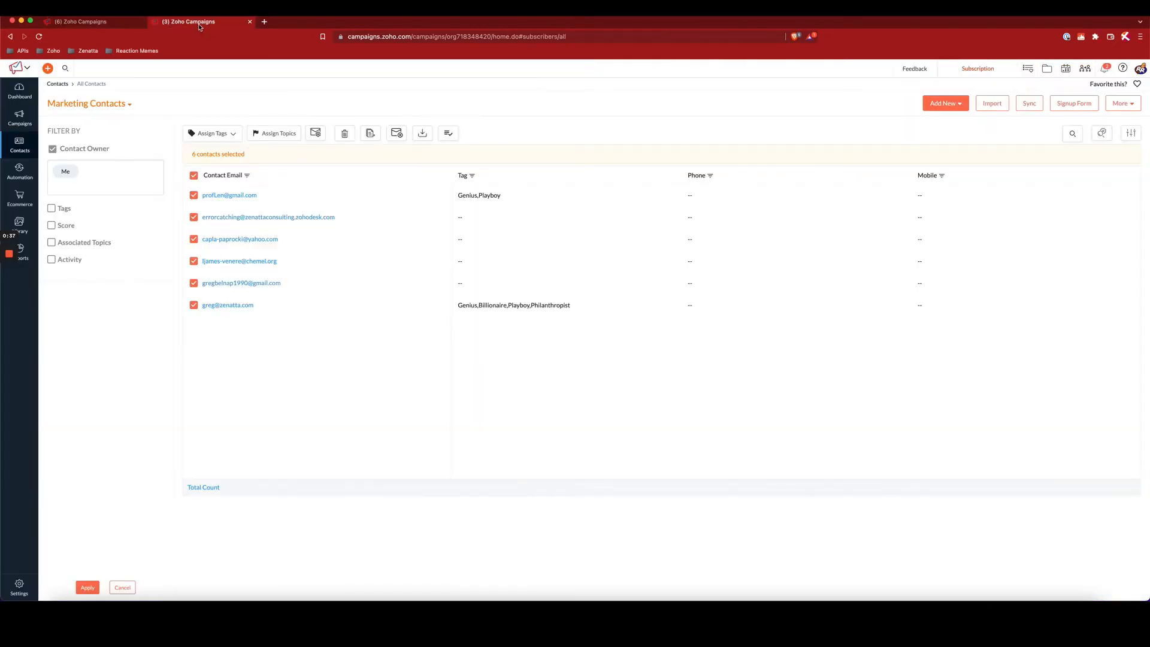
{"action": "left_click", "coordinate": [20, 145]}
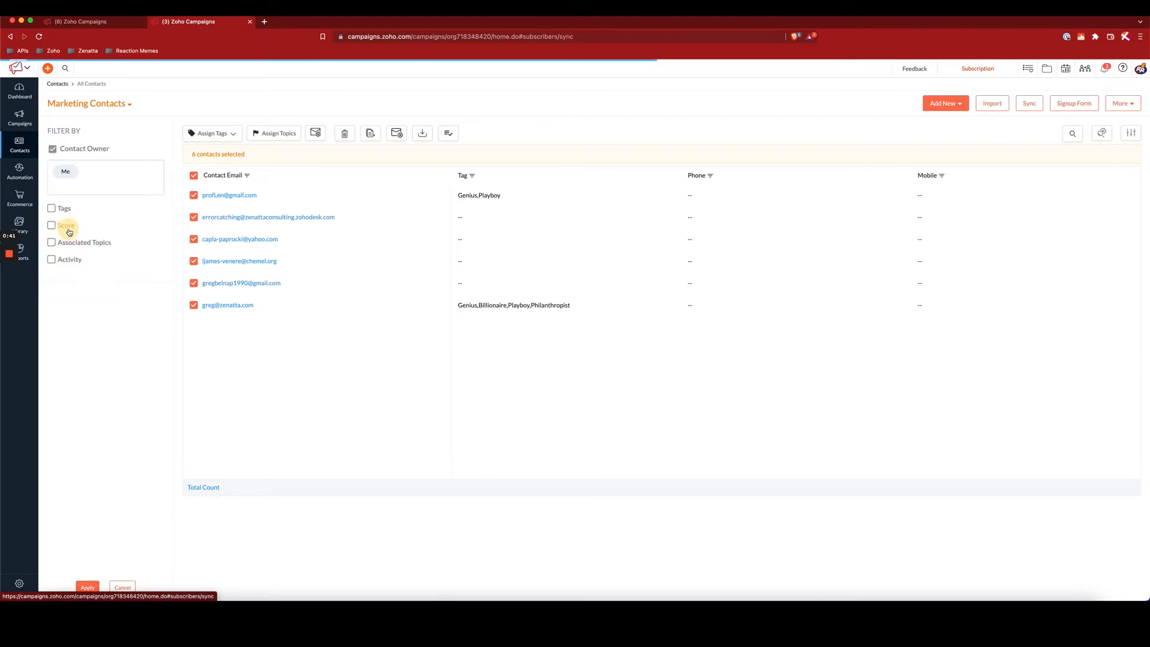
{"action": "left_click", "coordinate": [1029, 103]}
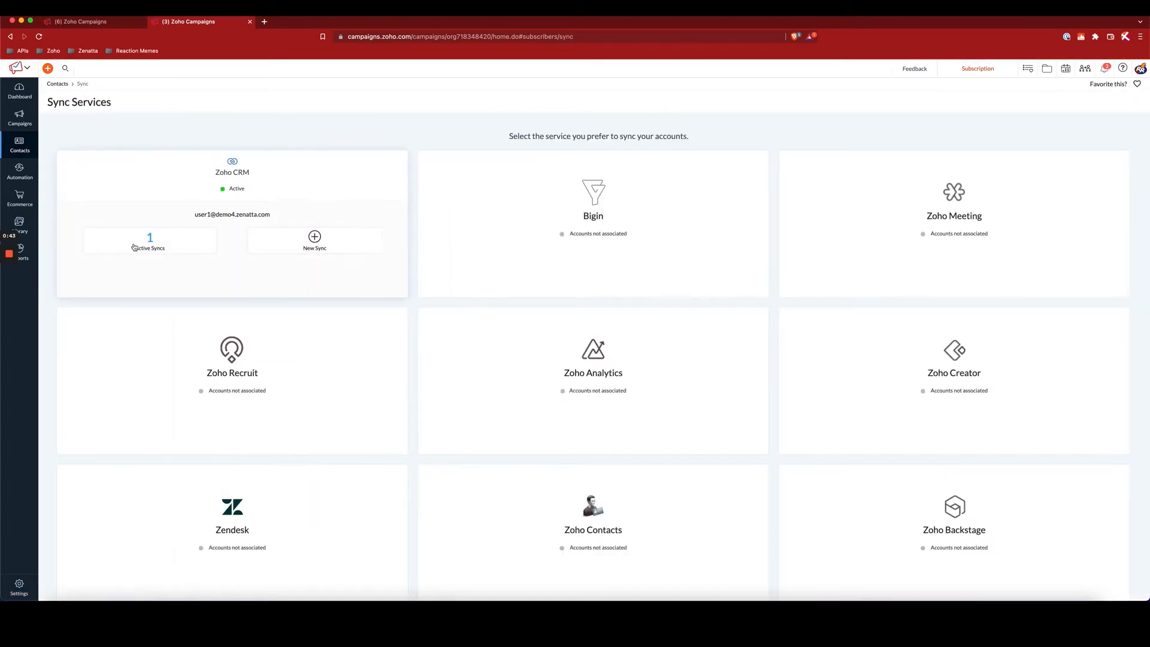
{"action": "left_click", "coordinate": [148, 242]}
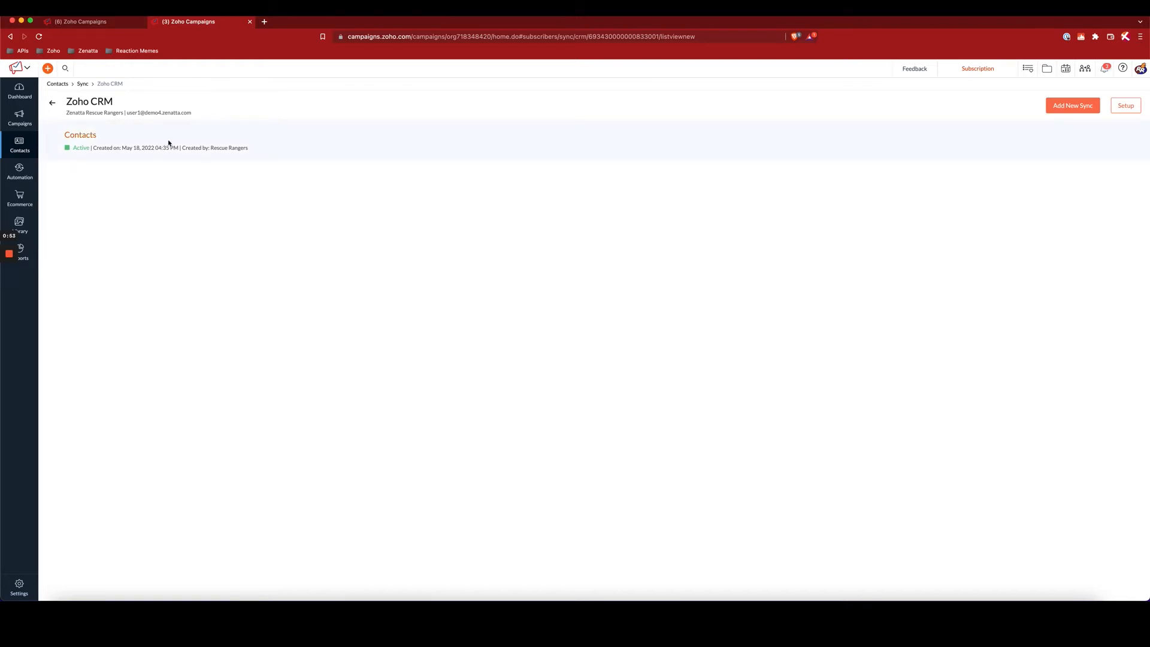
- View the Contacts sync's field mapping (Last Name, Email, Tag to Contact Tag) and begin editing it
{"action": "left_click", "coordinate": [80, 135]}
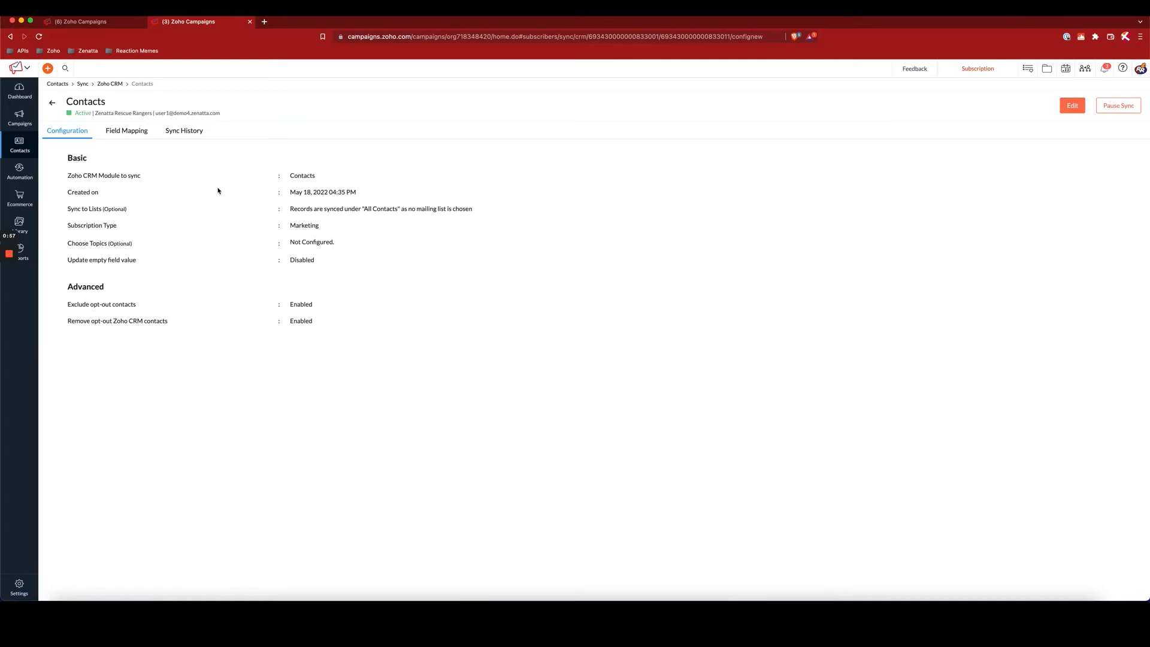
{"action": "mouse_move", "coordinate": [205, 186]}
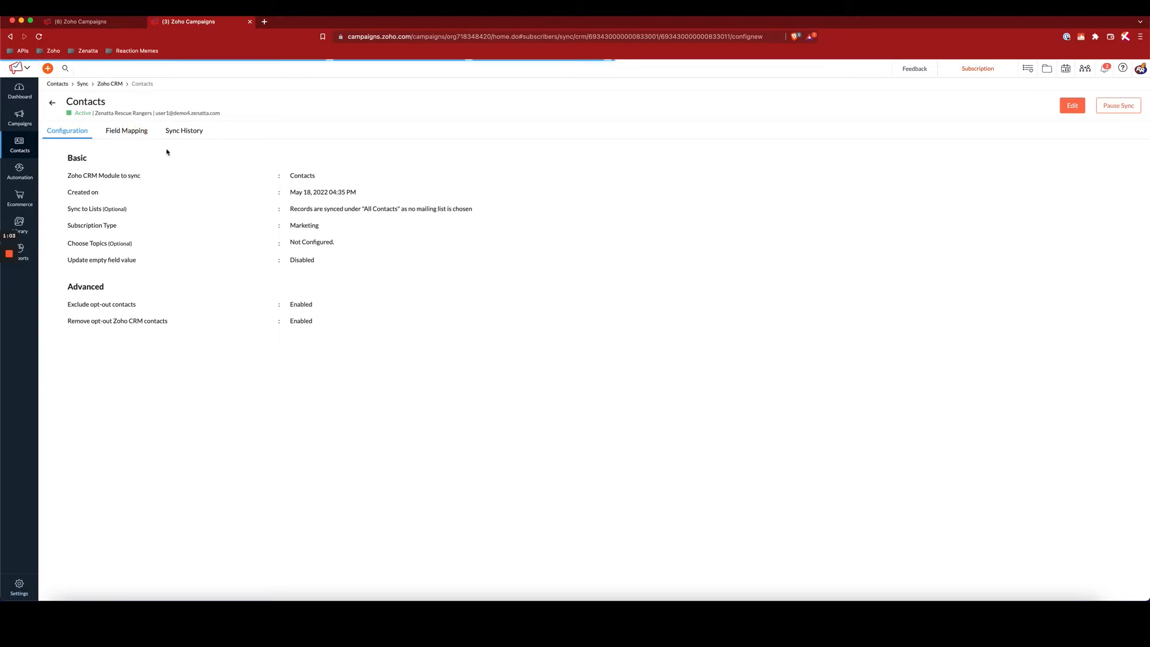
{"action": "left_click", "coordinate": [126, 131]}
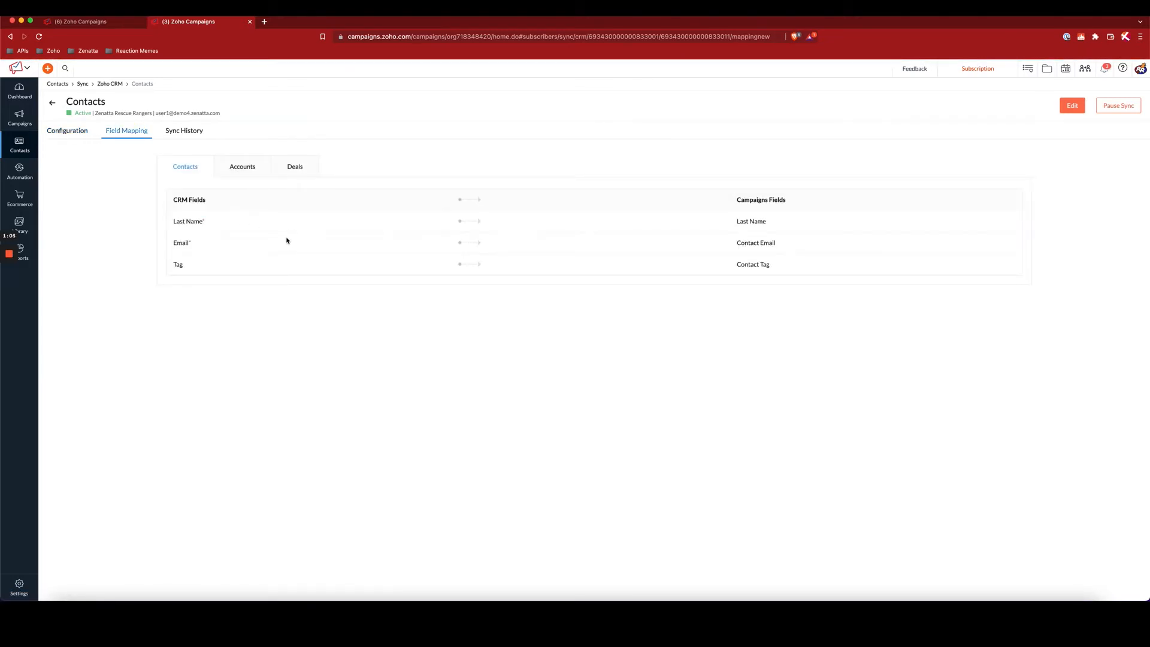
{"action": "left_click", "coordinate": [1071, 106]}
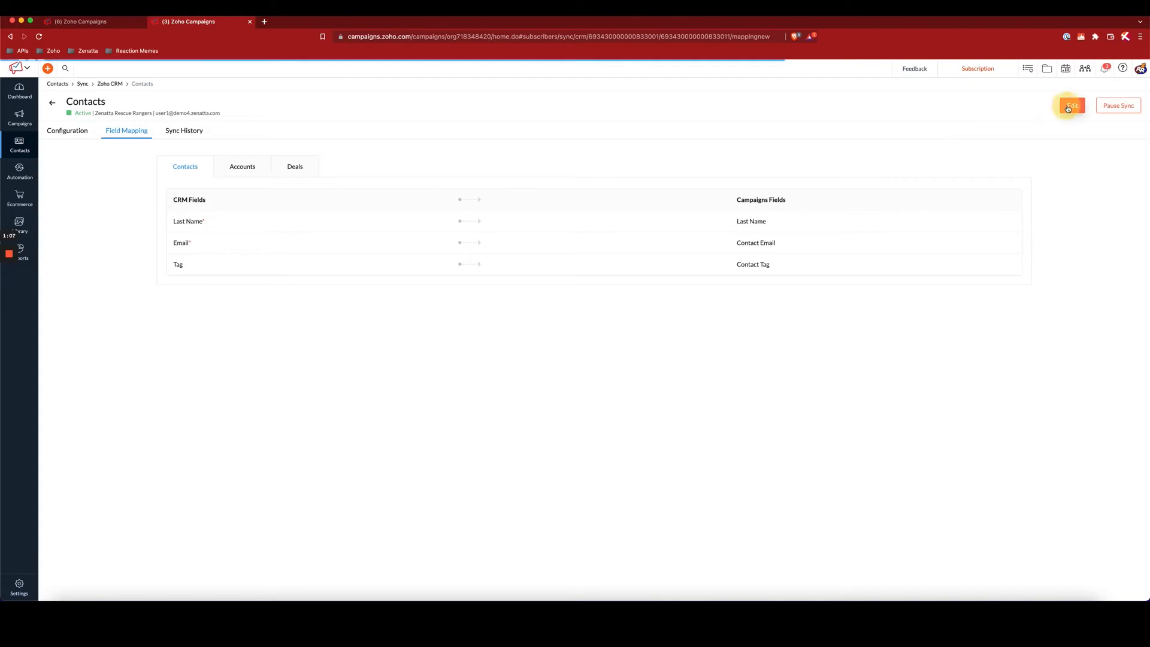
- Add a mapping row, search CRM fields for 'tag' with none left, and flag the Campaigns side as a New Field
{"action": "left_click", "coordinate": [1071, 105]}
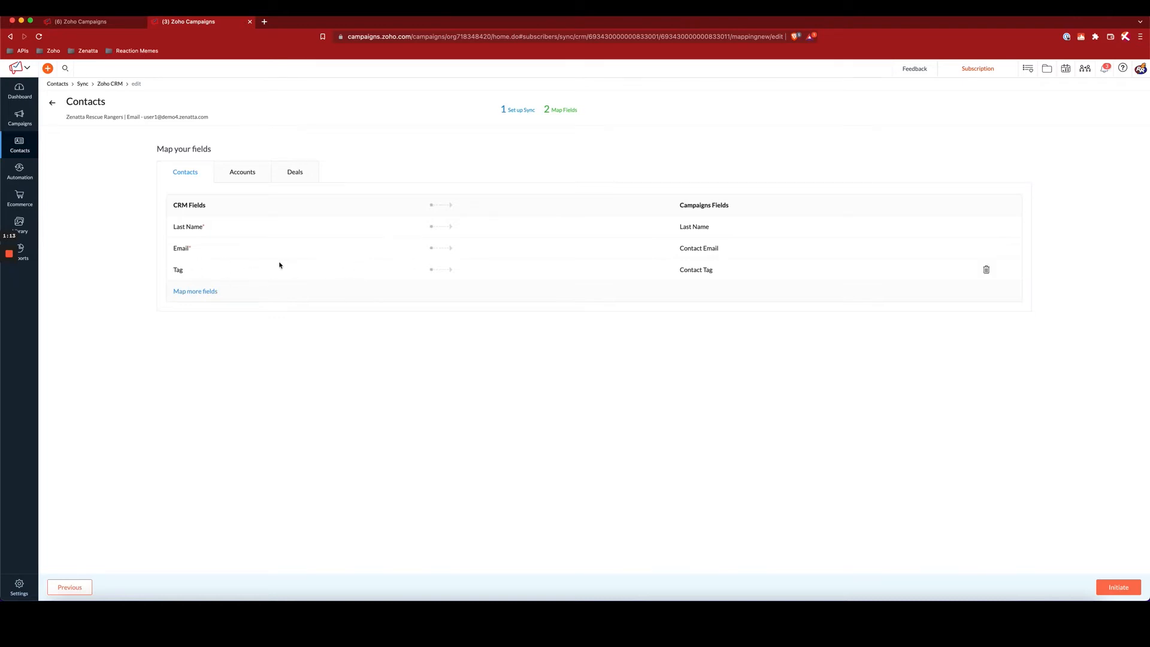
{"action": "left_click", "coordinate": [196, 291]}
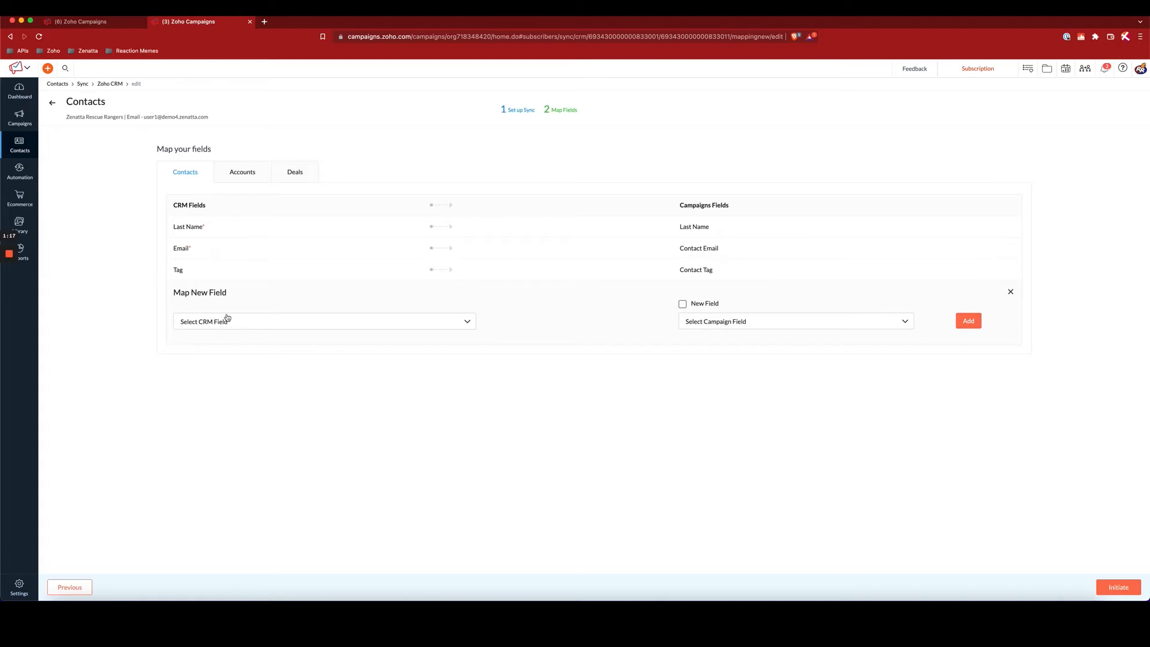
{"action": "left_click", "coordinate": [324, 321]}
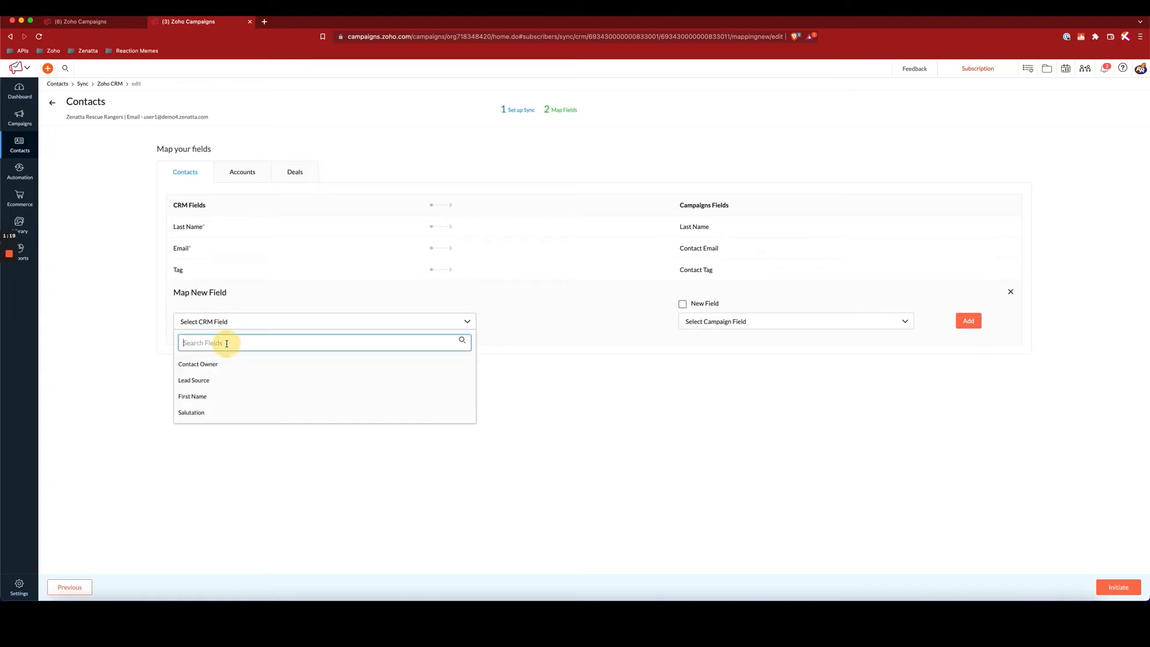
{"action": "type", "text": "tag"}
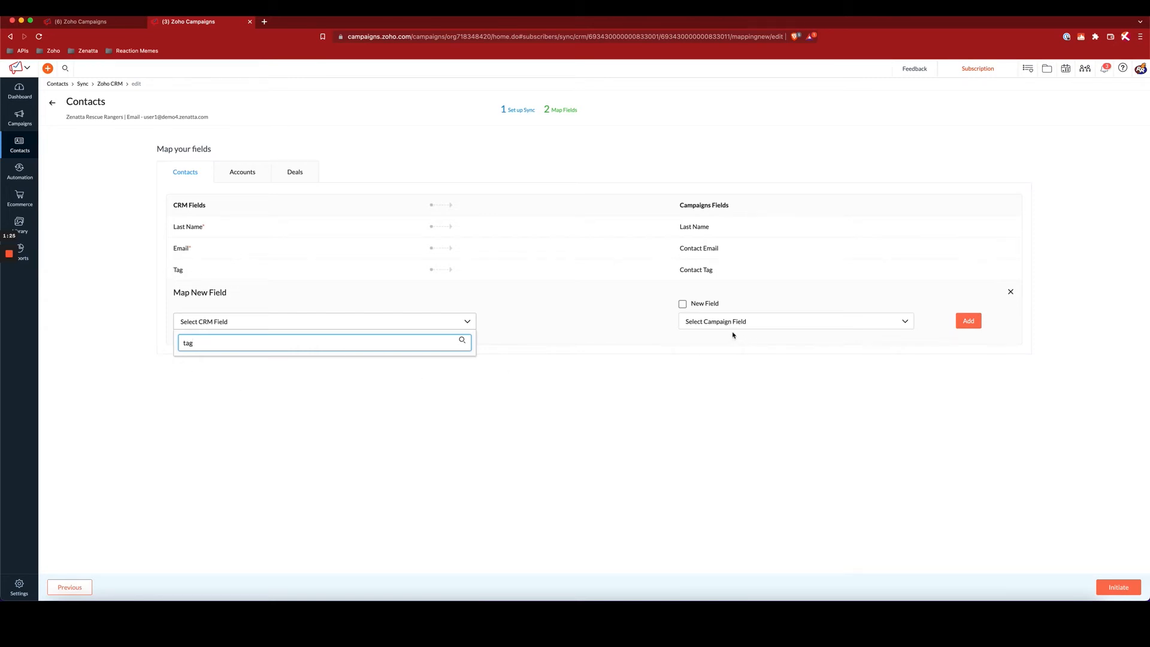
{"action": "left_click", "coordinate": [682, 303]}
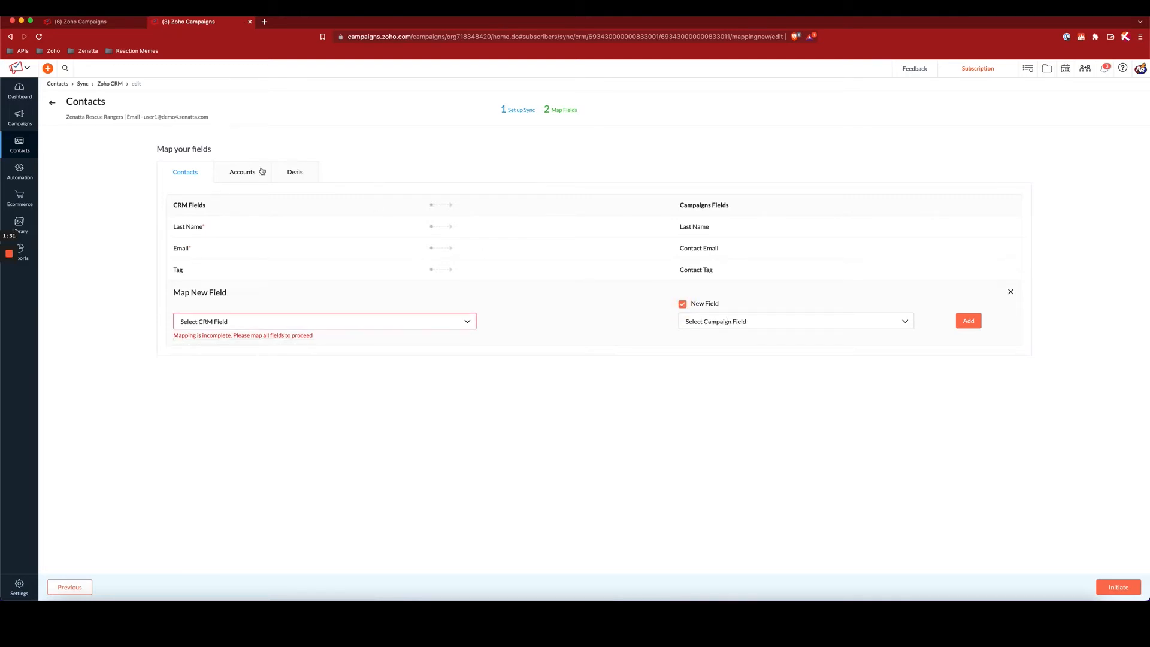
{"action": "mouse_move", "coordinate": [243, 171]}
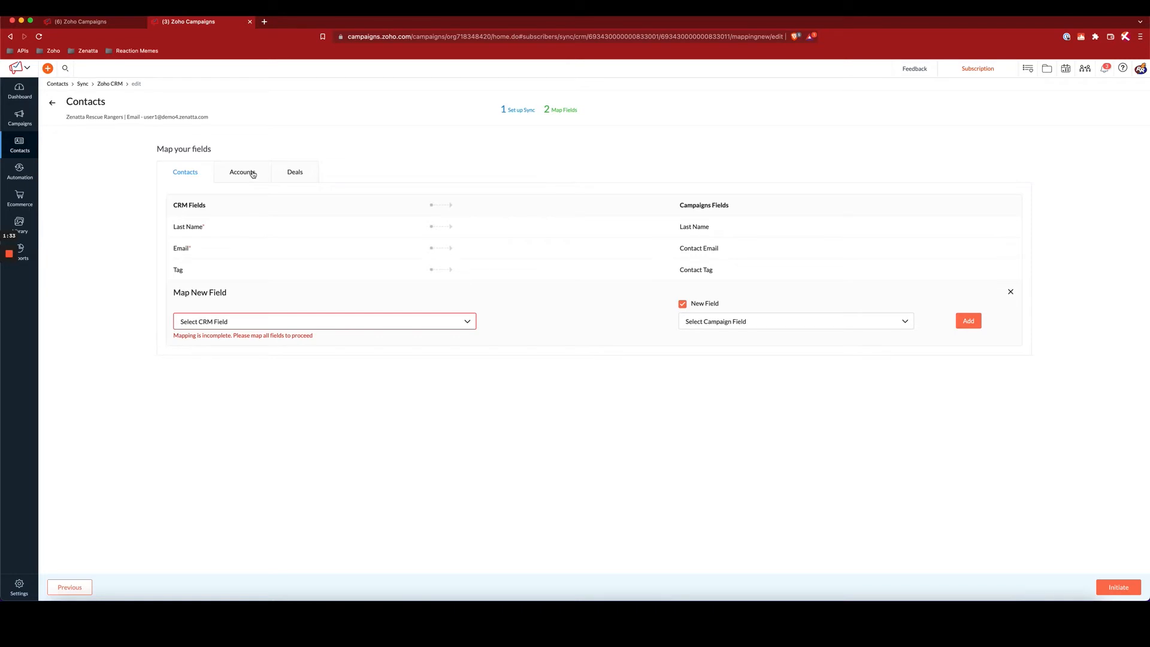
- Review the Accounts and Deals mappings (Tag to Account Tag, Deal Tag) and leave the mapping editor
{"action": "left_click", "coordinate": [242, 171]}
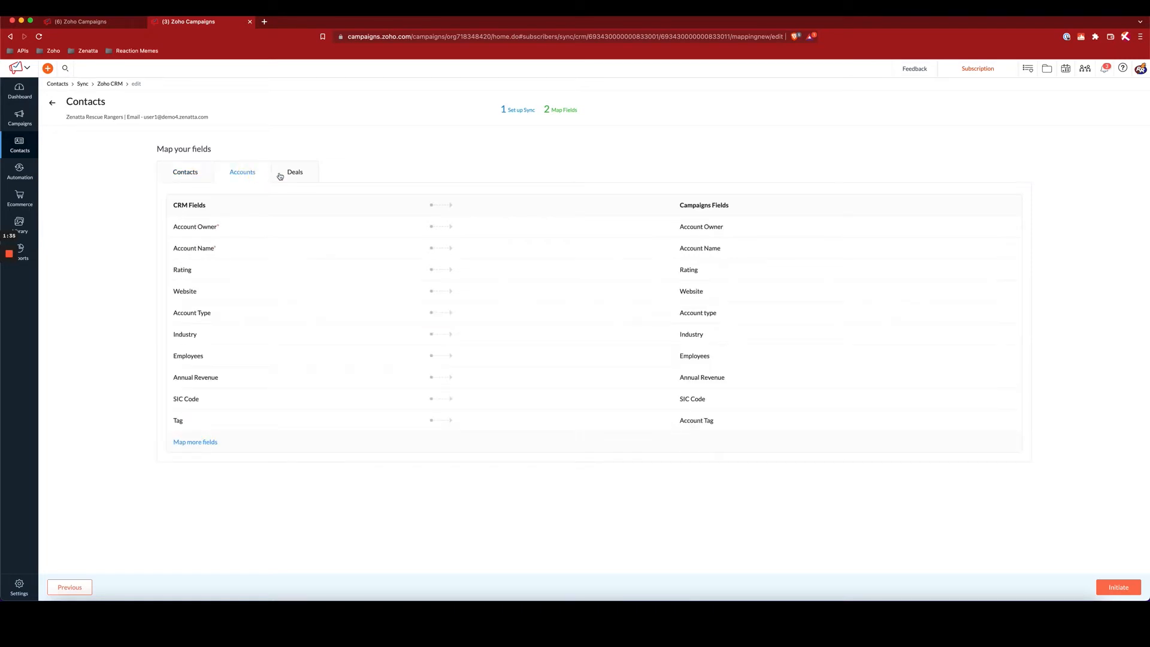
{"action": "left_click", "coordinate": [295, 172]}
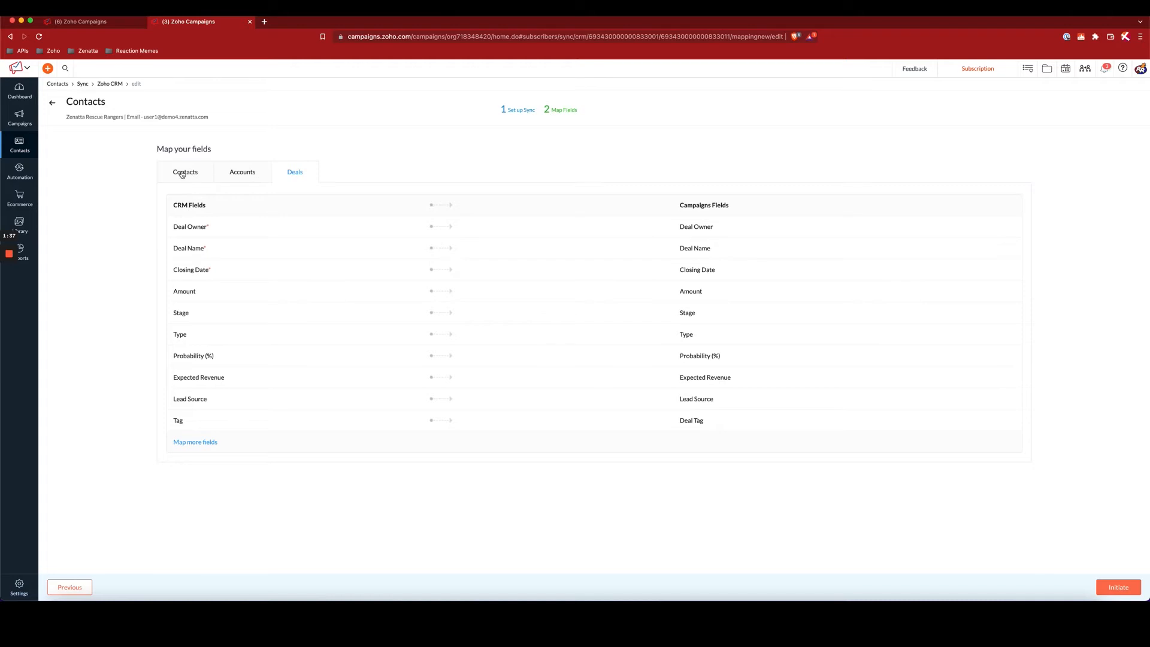
{"action": "left_click", "coordinate": [185, 171]}
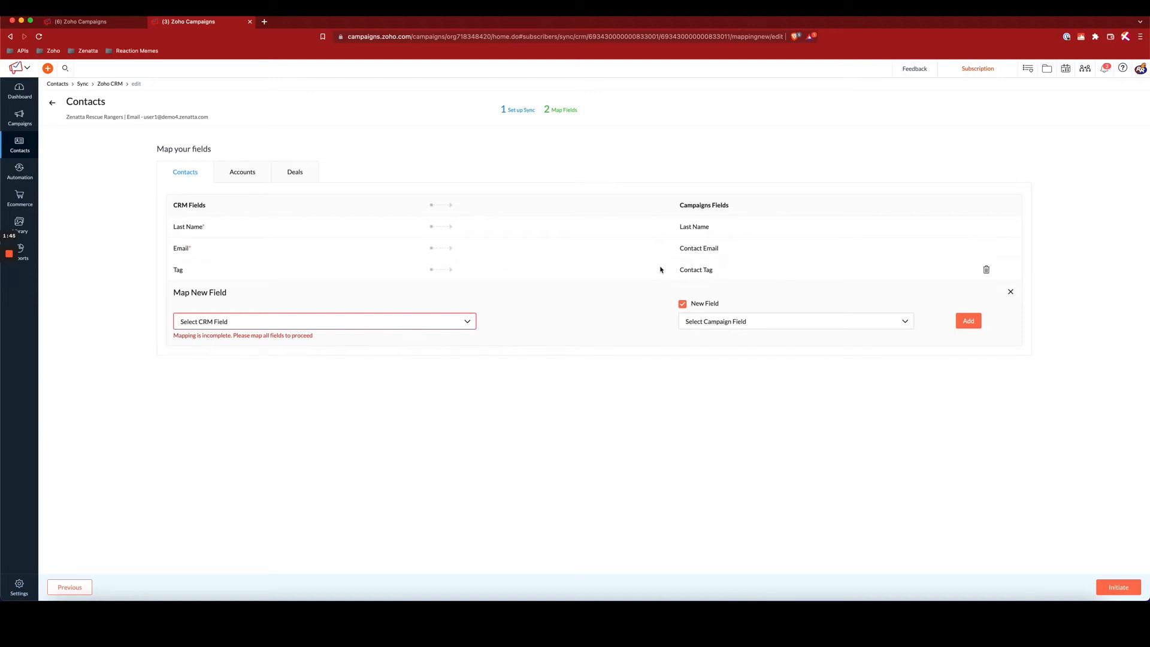
{"action": "left_click", "coordinate": [242, 171]}
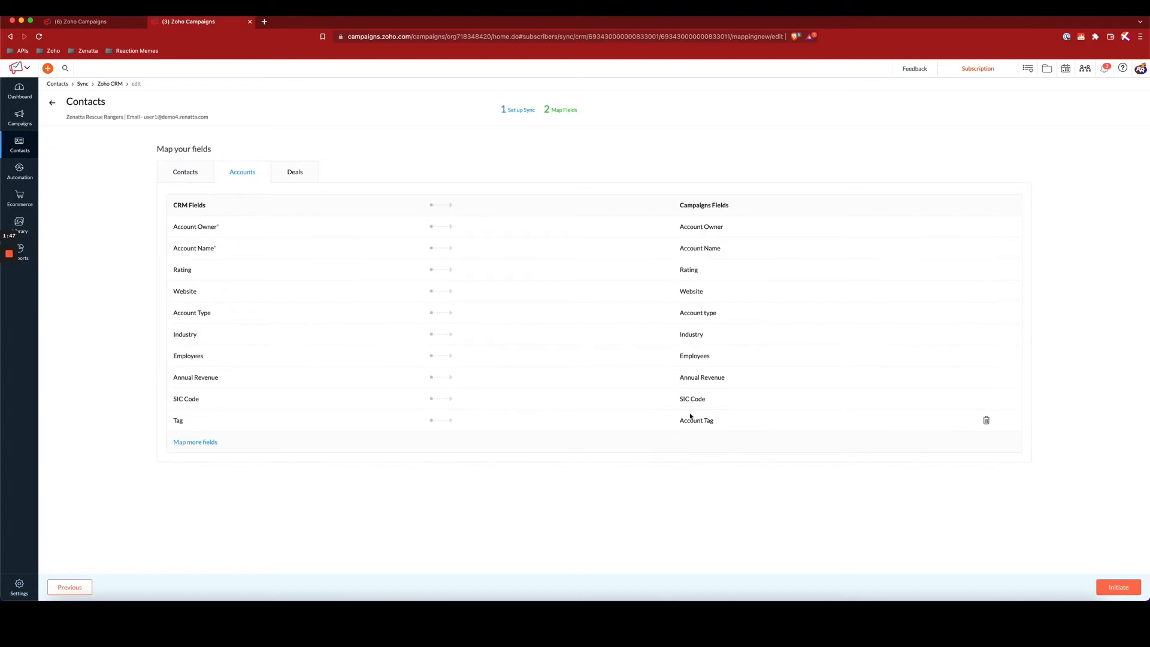
{"action": "left_click", "coordinate": [295, 171]}
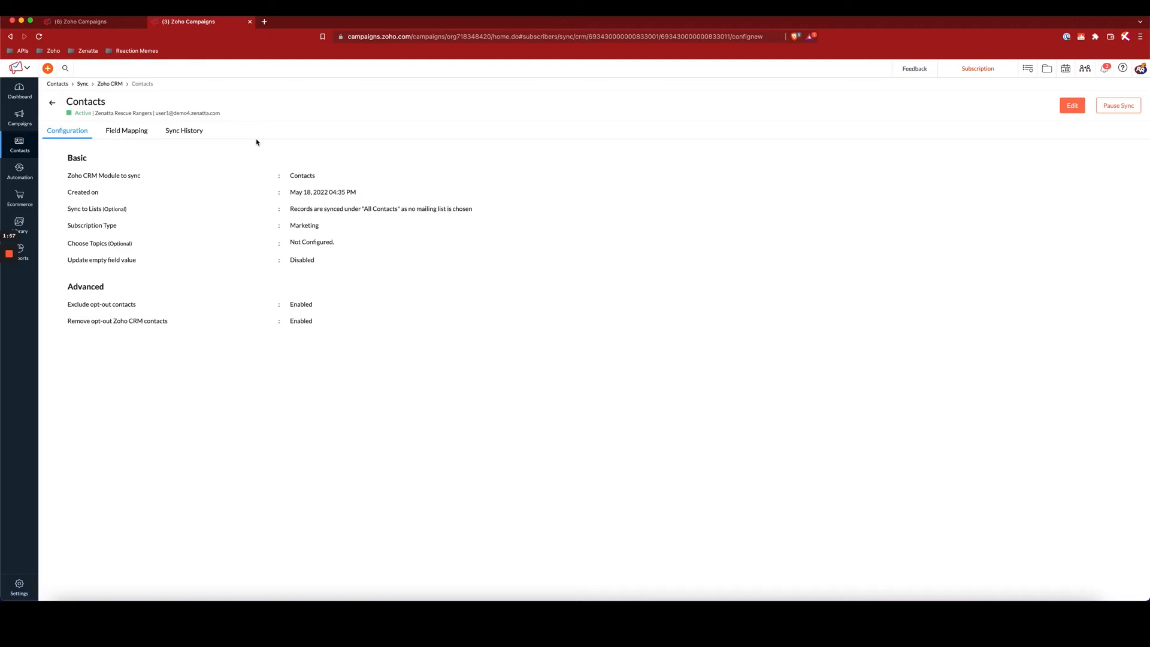
{"action": "mouse_move", "coordinate": [154, 259]}
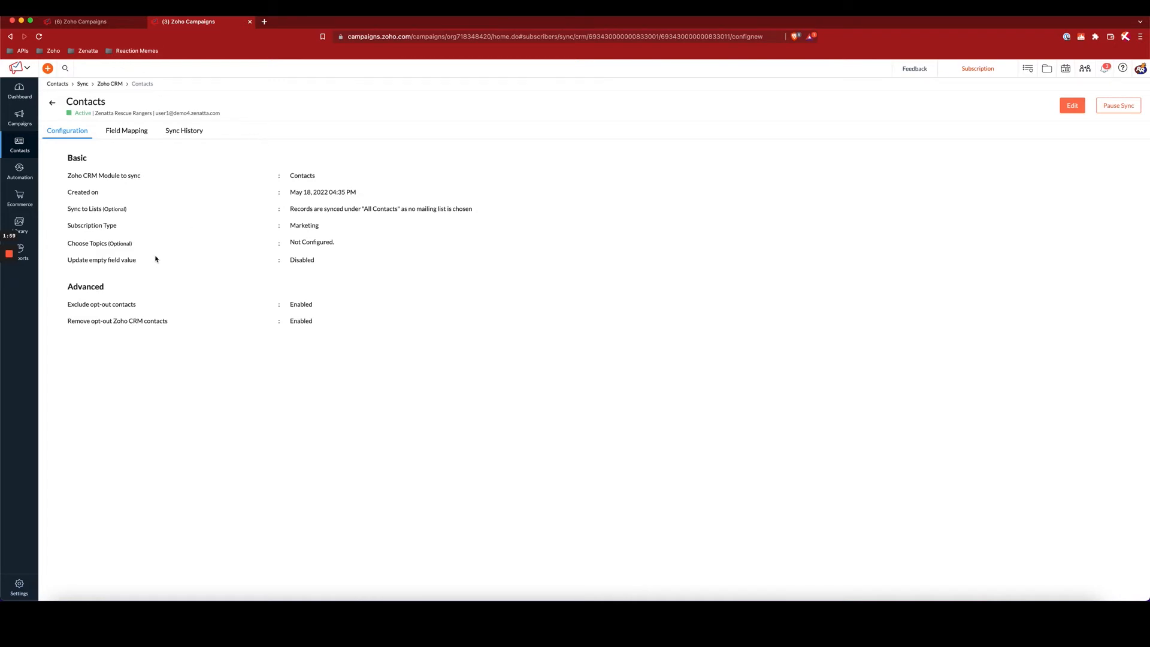
{"action": "mouse_move", "coordinate": [21, 146]}
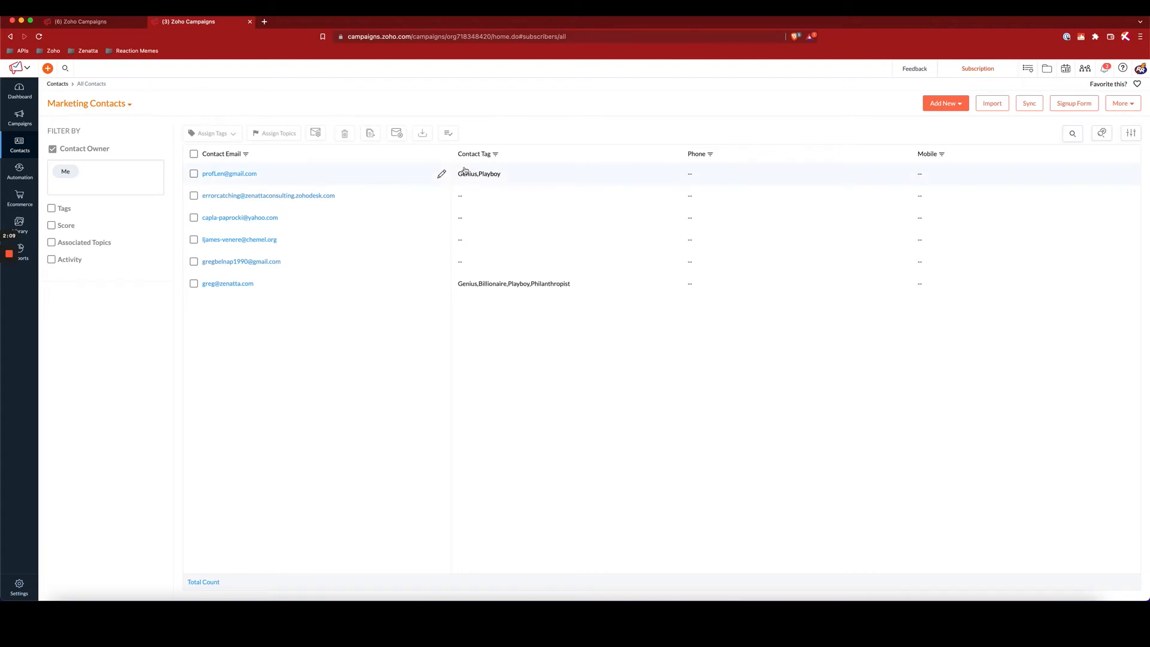
{"action": "mouse_move", "coordinate": [497, 283]}
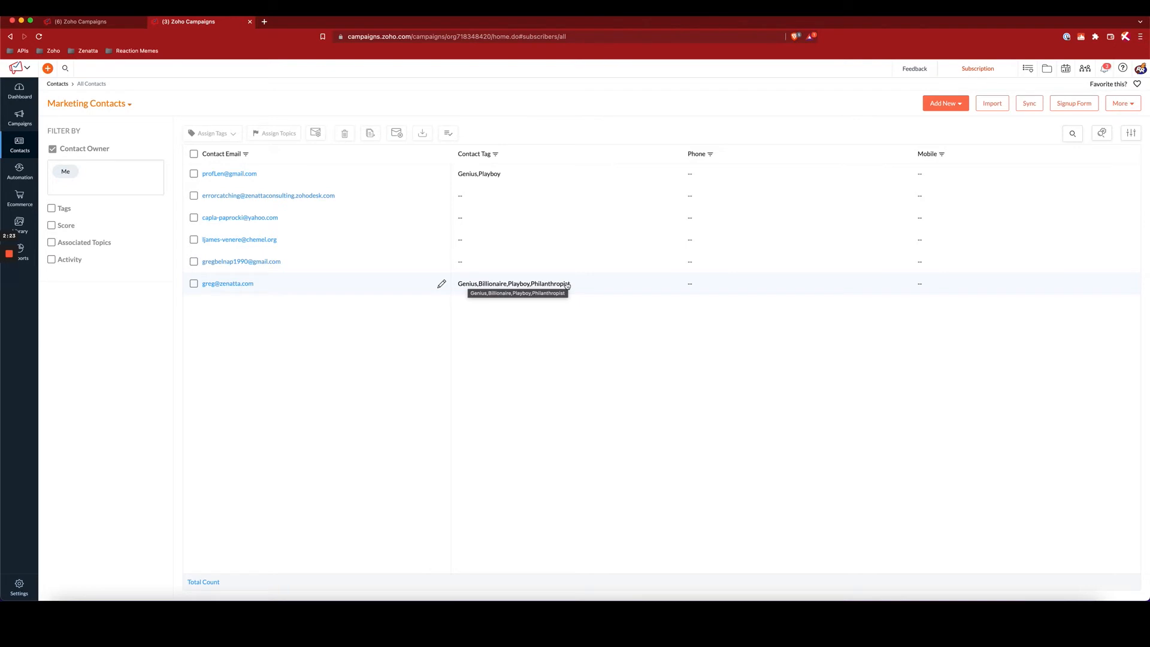
{"action": "mouse_move", "coordinate": [495, 261]}
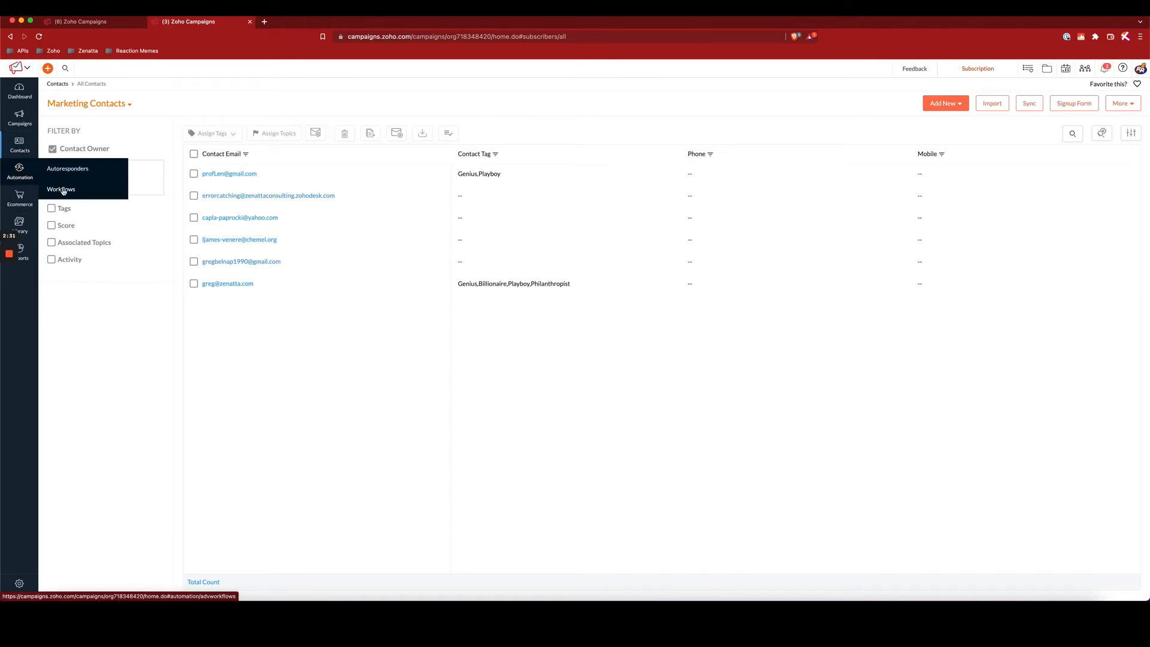
{"action": "left_click", "coordinate": [61, 189]}
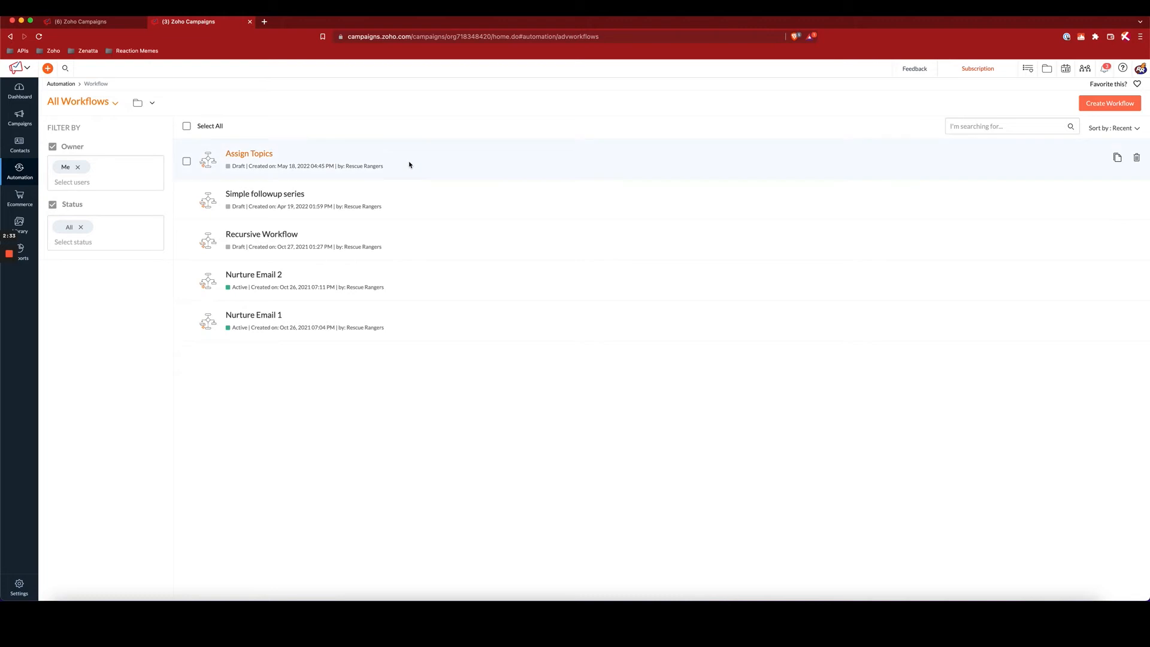
{"action": "mouse_move", "coordinate": [259, 153]}
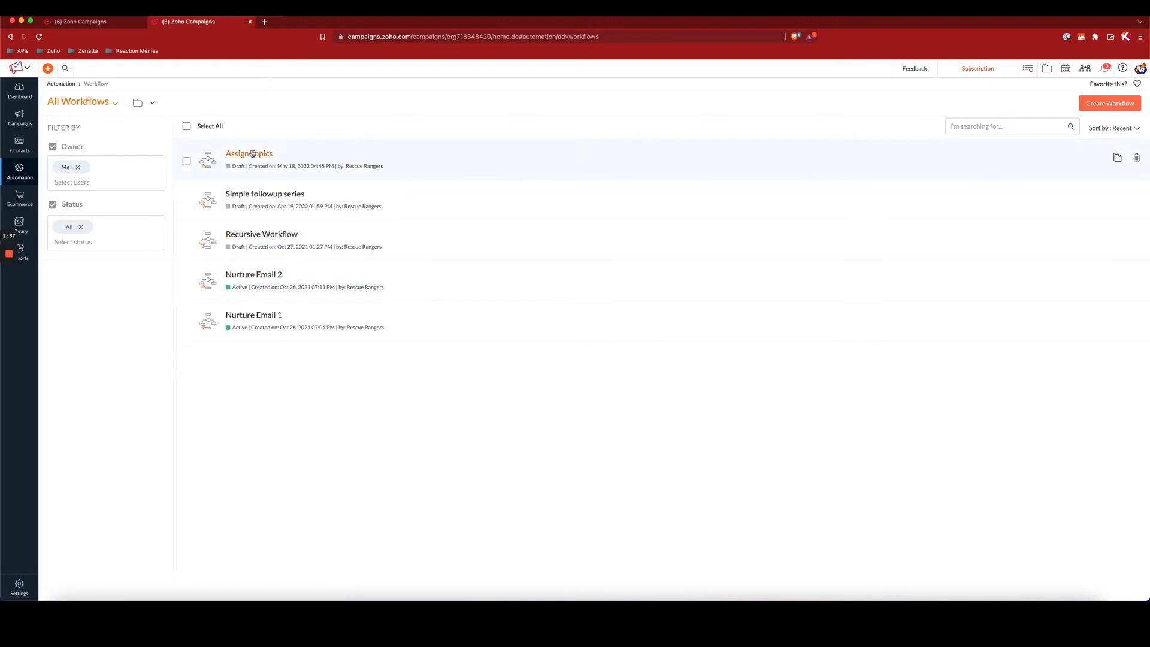
{"action": "left_click", "coordinate": [249, 154]}
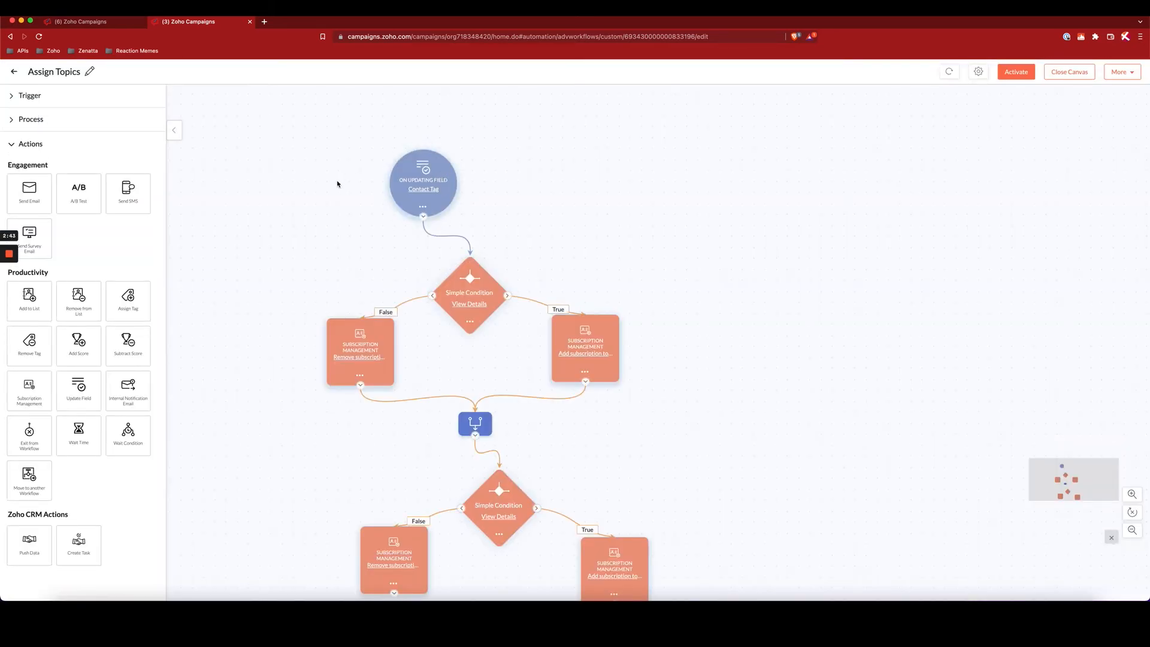
{"action": "mouse_move", "coordinate": [351, 169]}
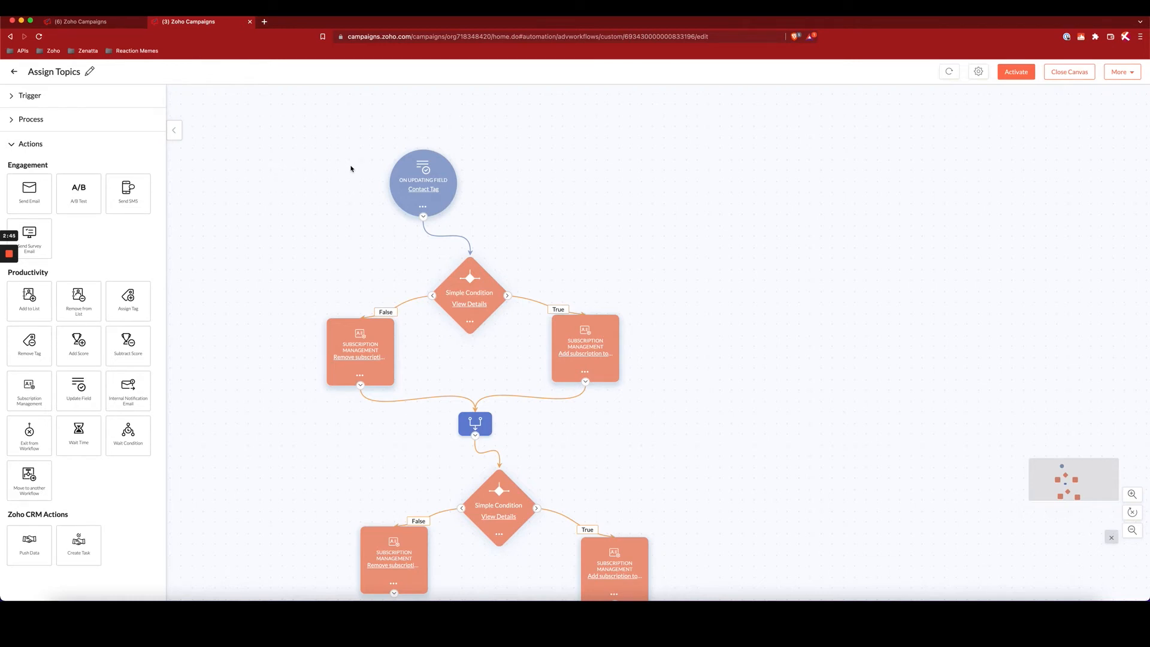
{"action": "left_click", "coordinate": [29, 96]}
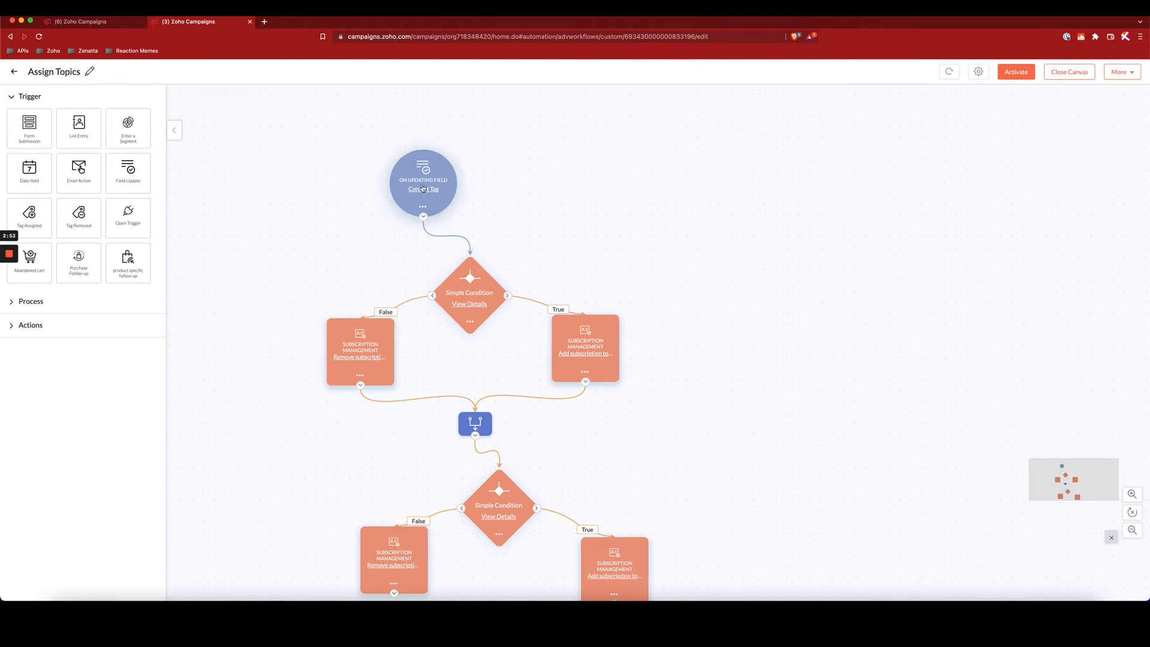
{"action": "left_click", "coordinate": [423, 183]}
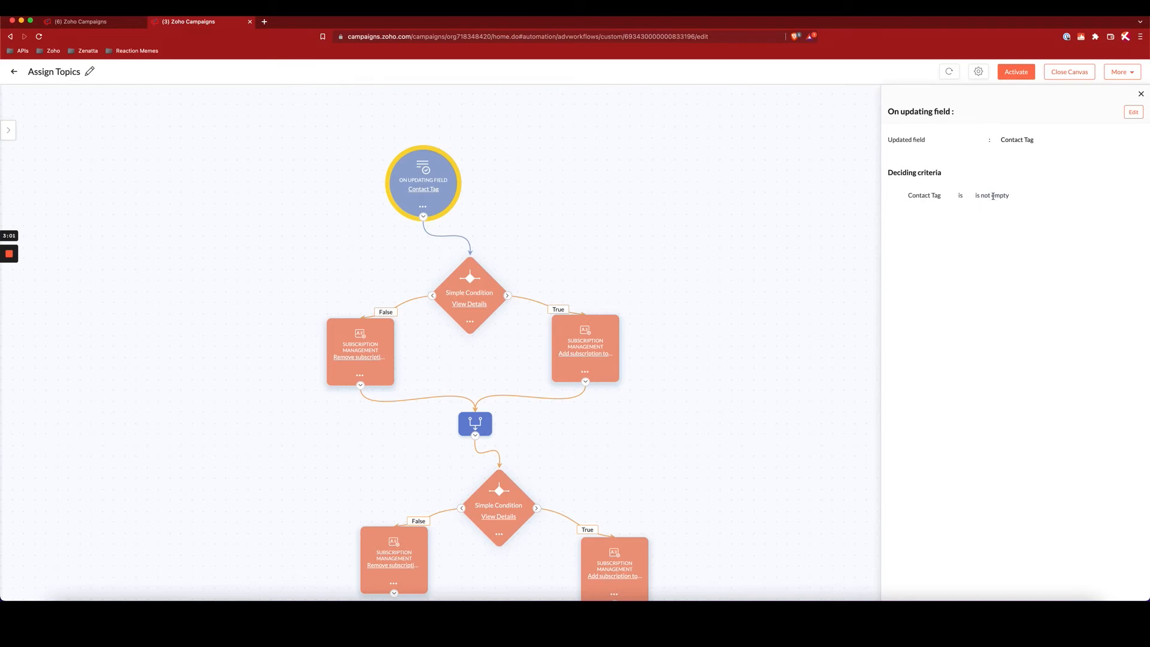
{"action": "mouse_move", "coordinate": [323, 261]}
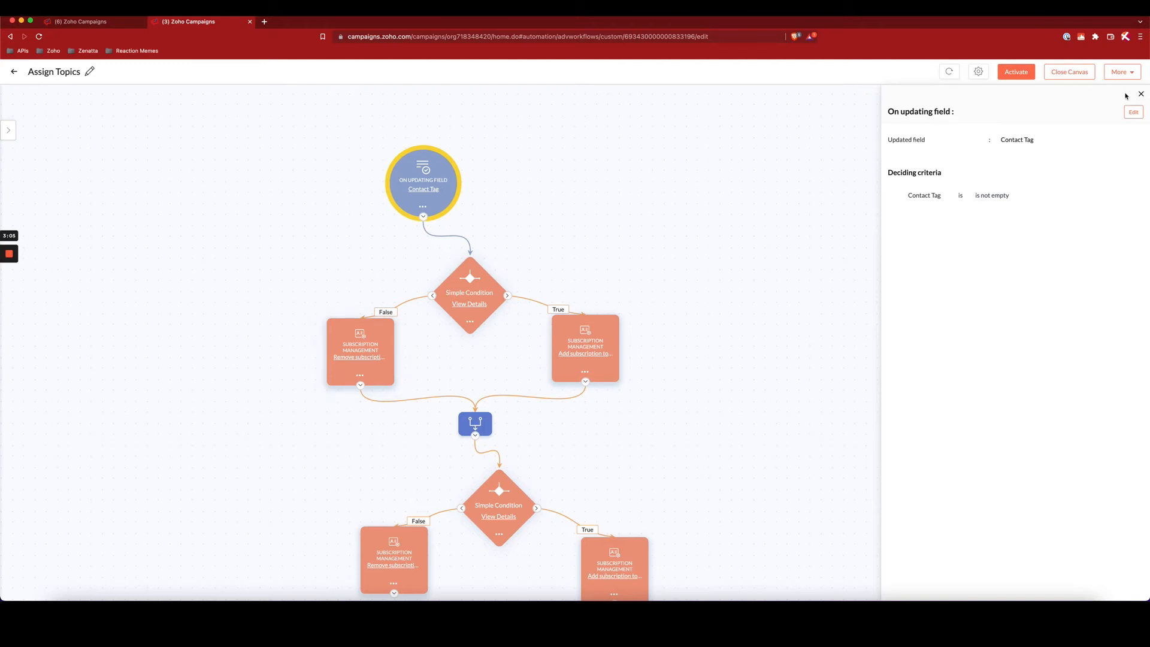
{"action": "left_click", "coordinate": [1142, 93]}
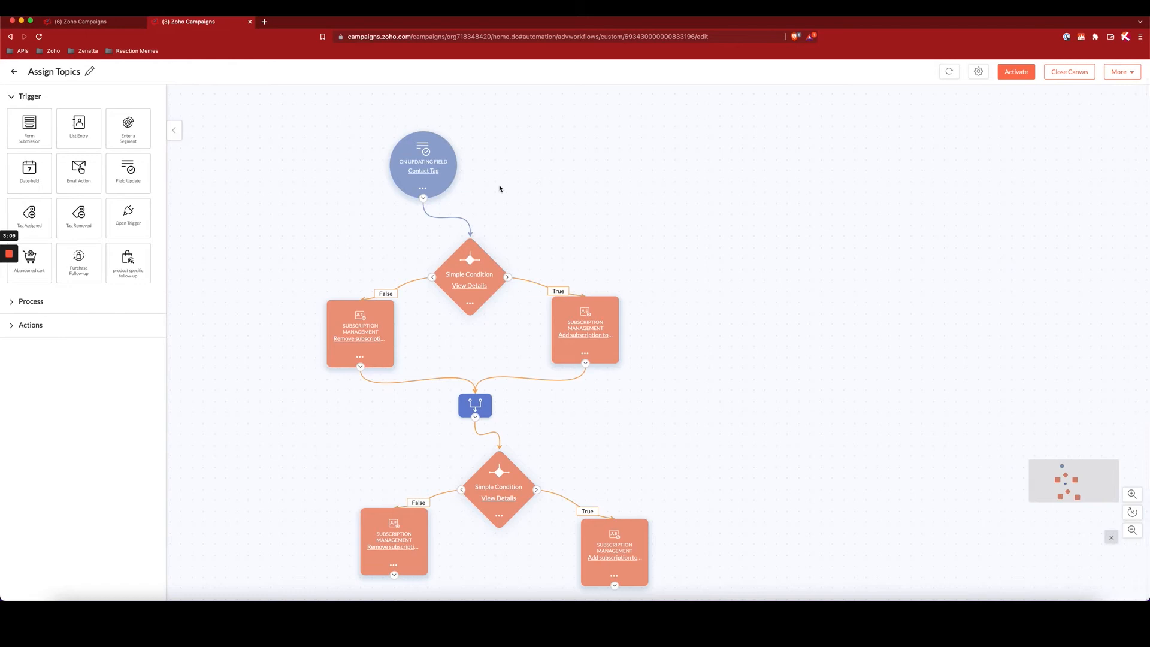
{"action": "mouse_move", "coordinate": [541, 241]}
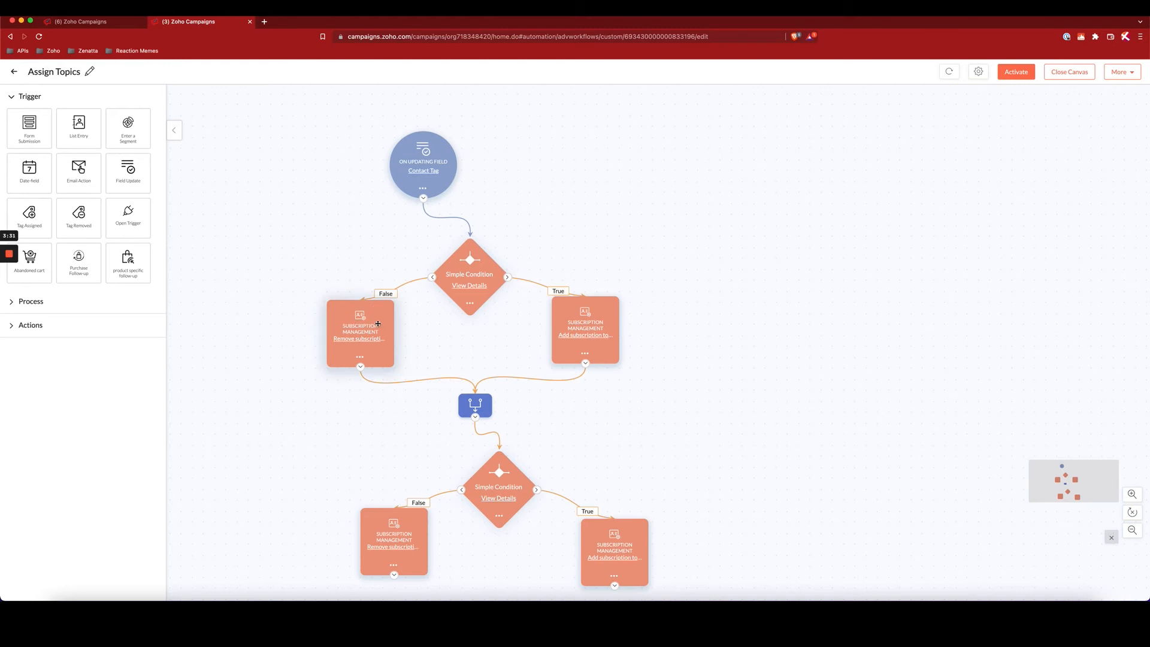
{"action": "mouse_move", "coordinate": [377, 325]}
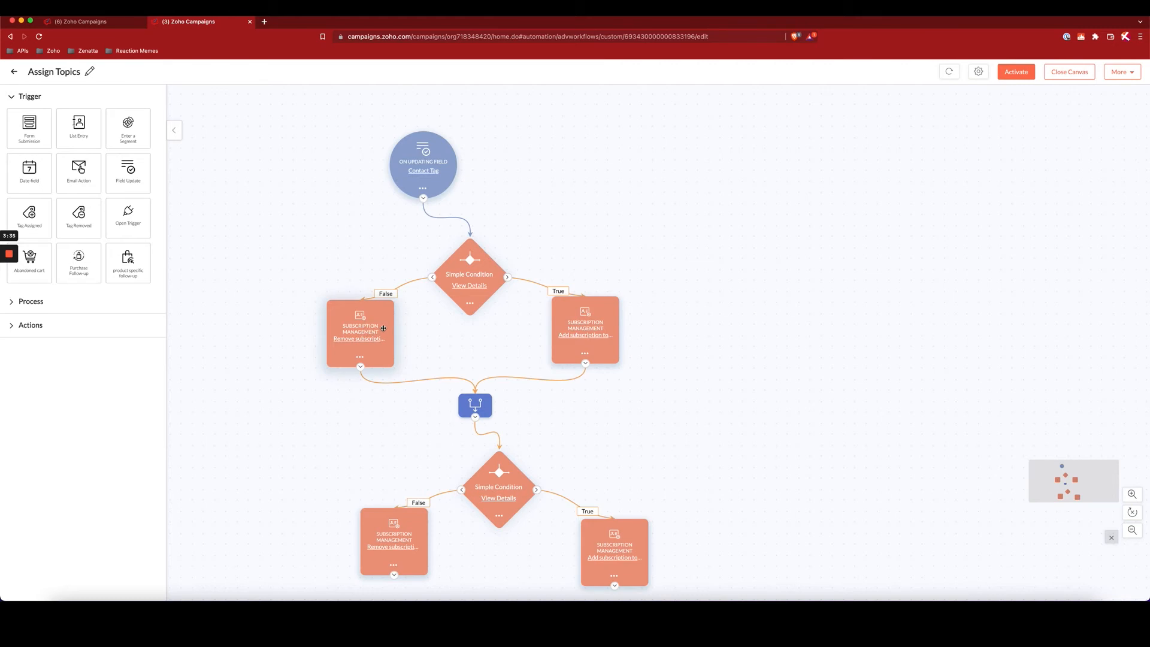
{"action": "mouse_move", "coordinate": [383, 328]}
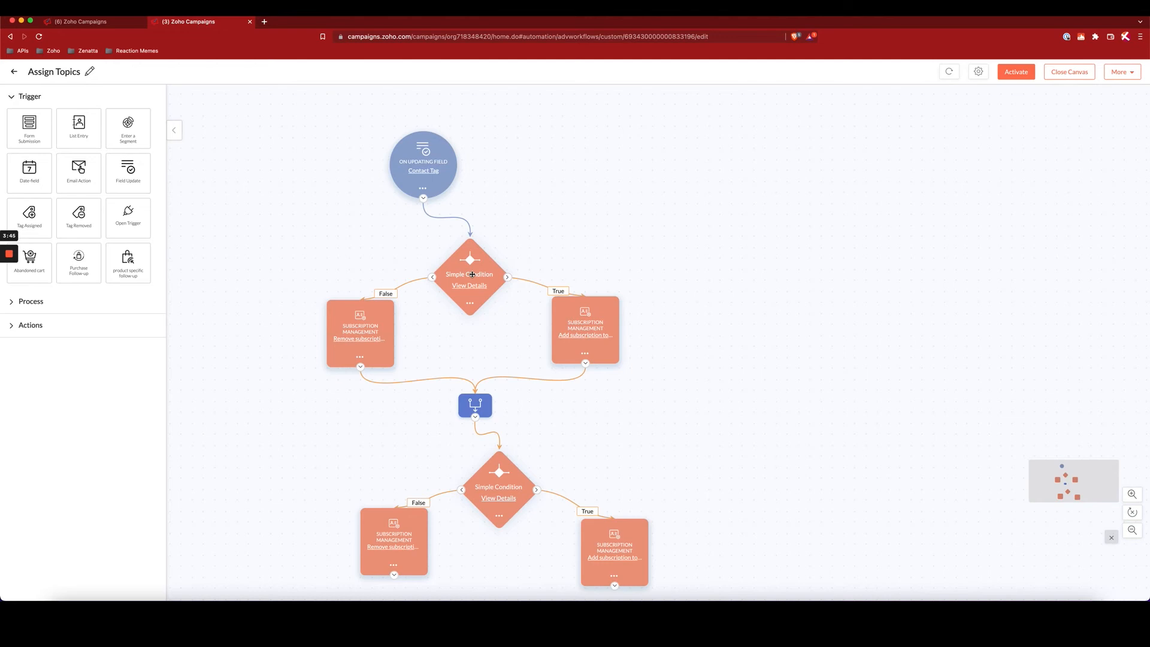
{"action": "left_click", "coordinate": [469, 285]}
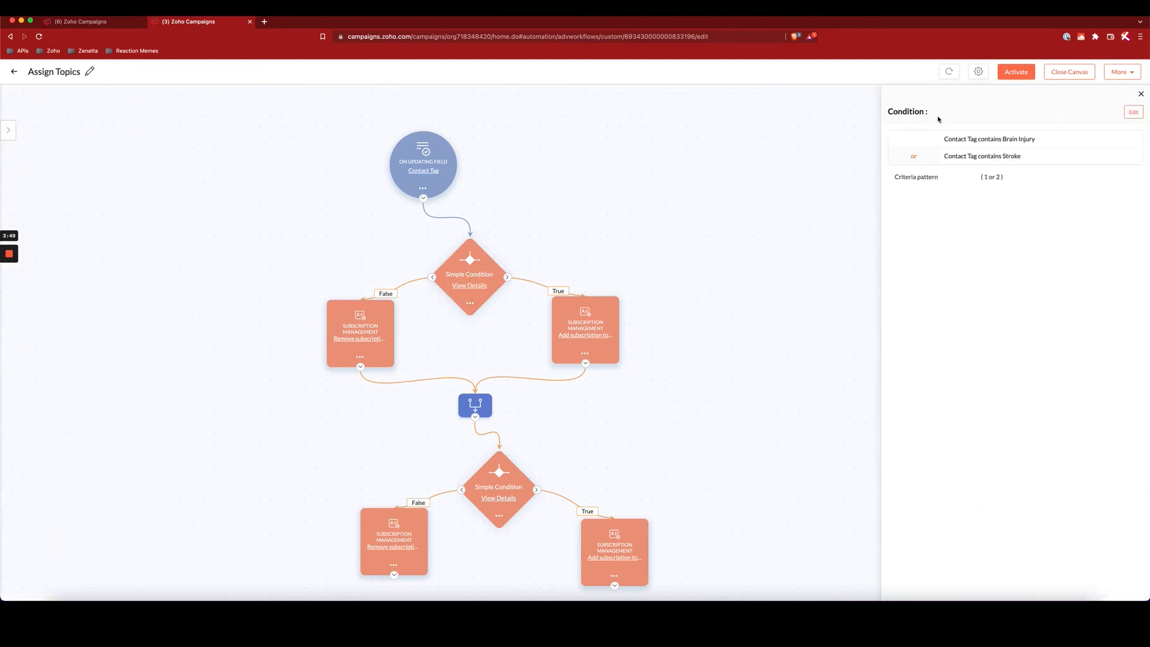
{"action": "mouse_move", "coordinate": [968, 136]}
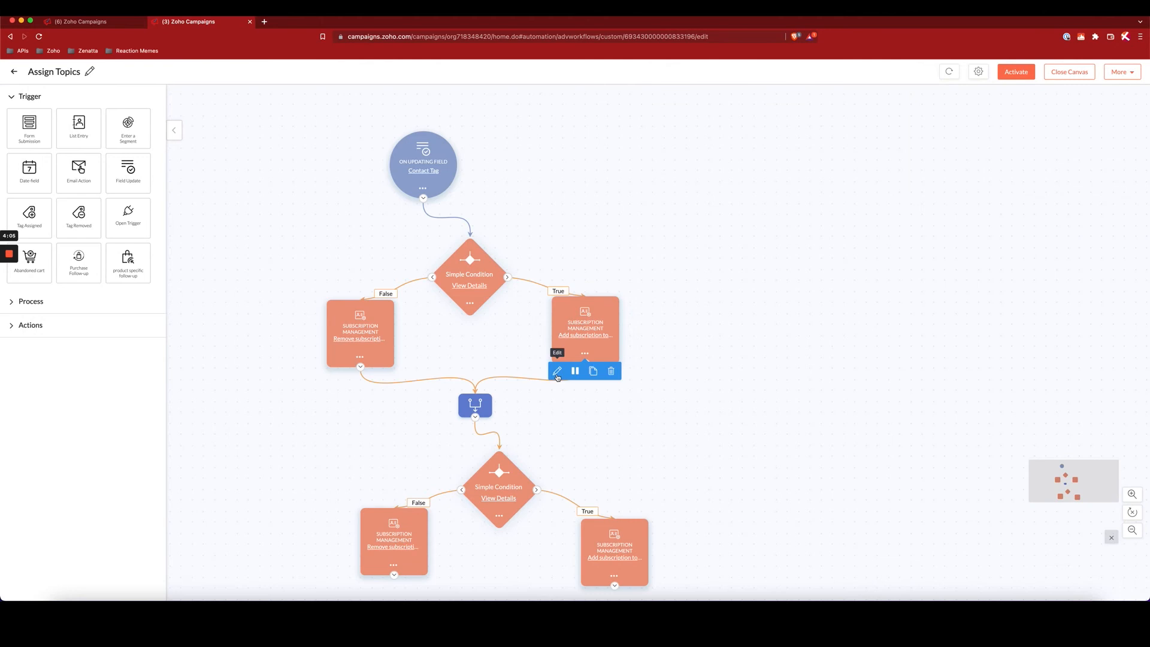
{"action": "left_click", "coordinate": [557, 371]}
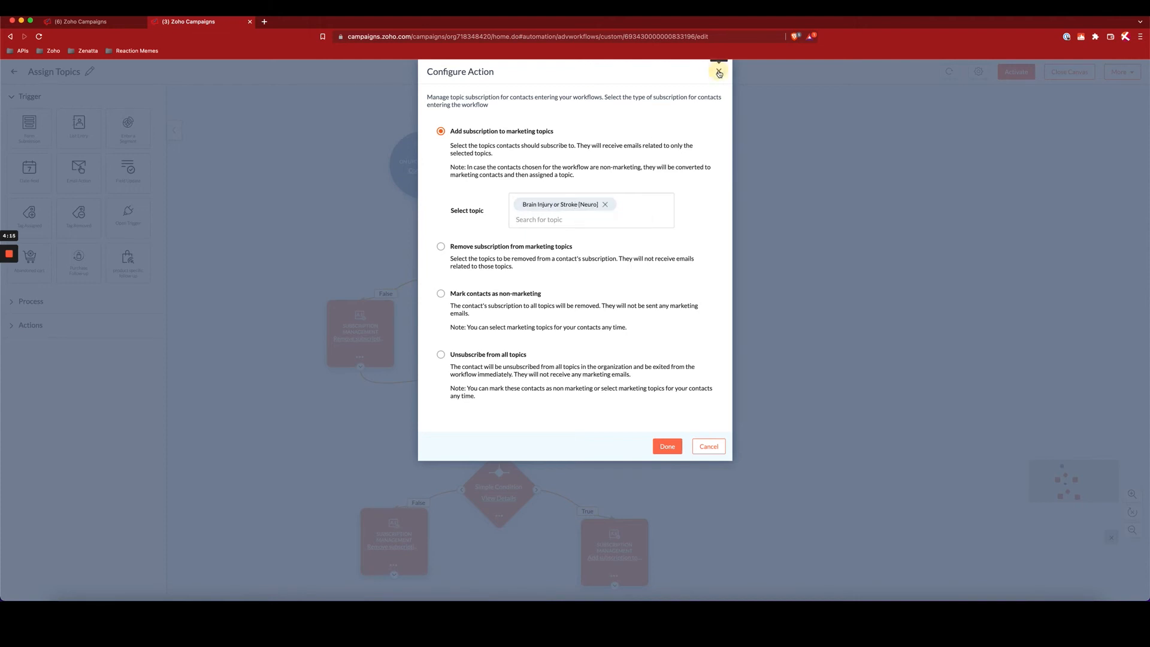
{"action": "left_click", "coordinate": [718, 73]}
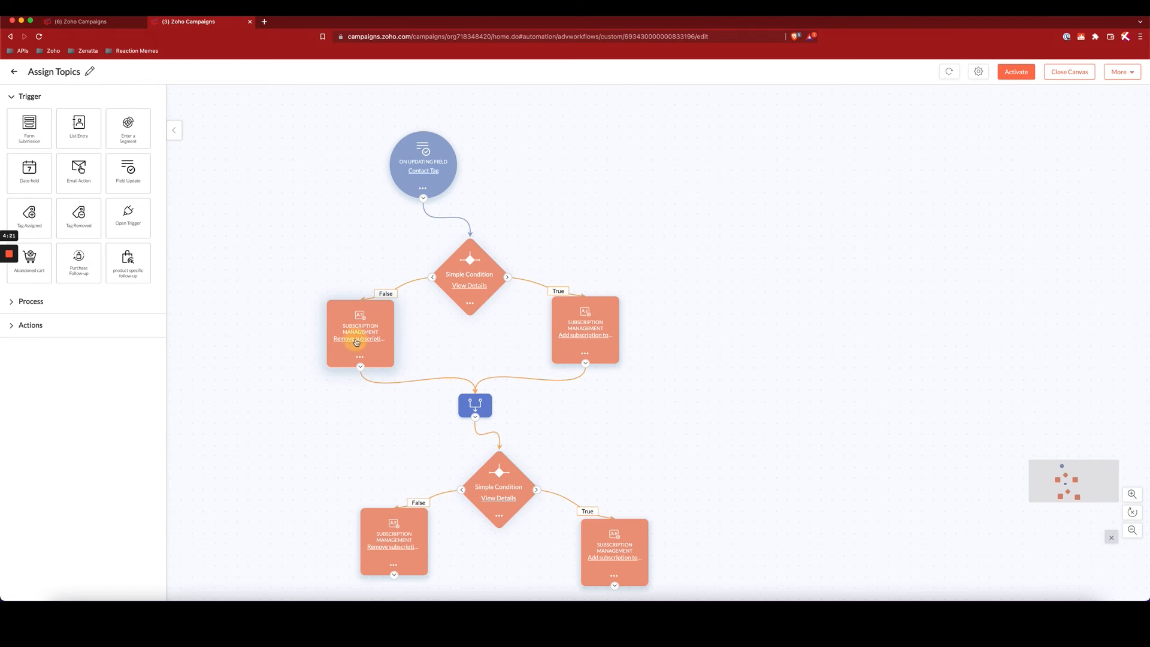
{"action": "left_click", "coordinate": [360, 334]}
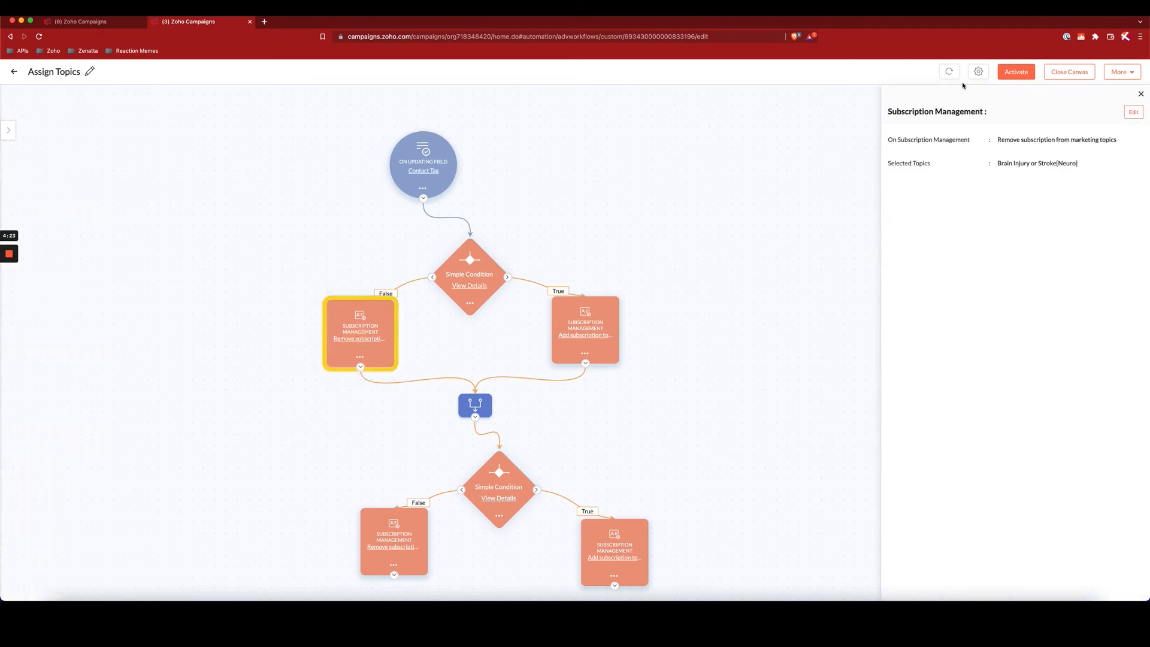
{"action": "mouse_move", "coordinate": [1118, 112]}
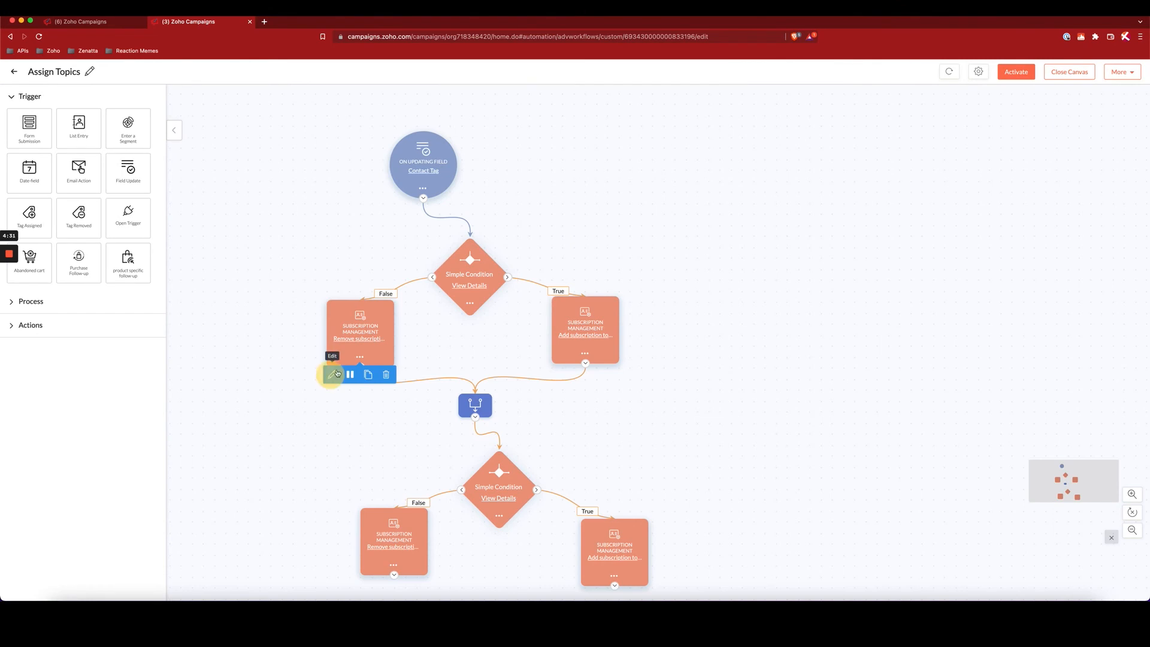
{"action": "left_click", "coordinate": [337, 375]}
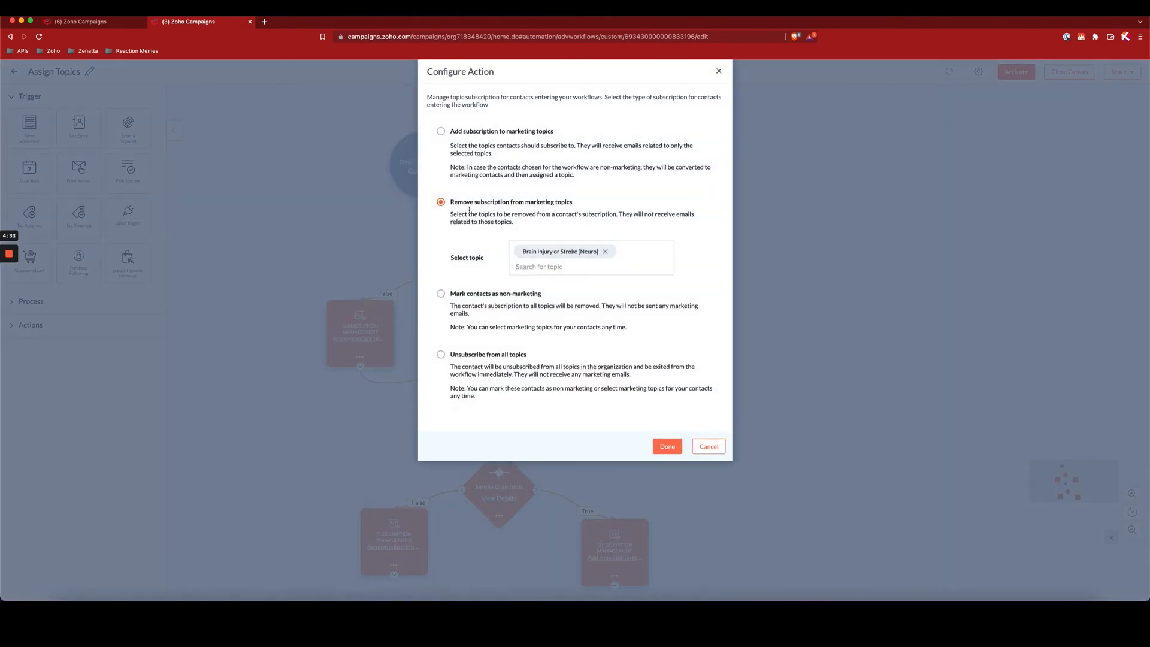
{"action": "mouse_move", "coordinate": [479, 254]}
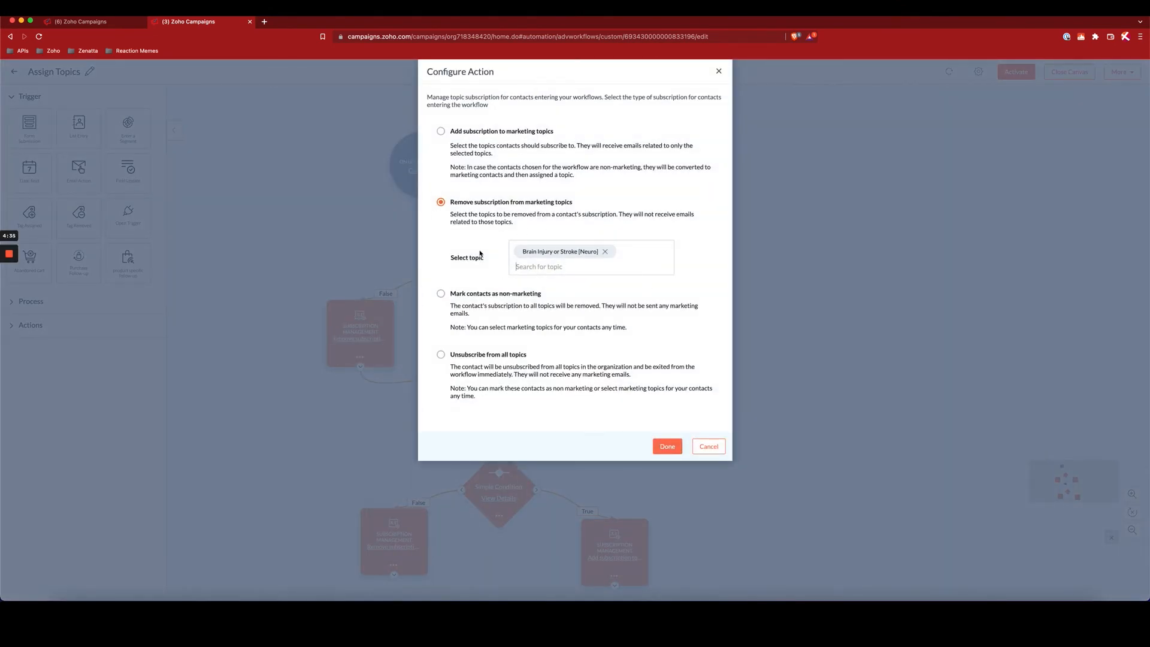
{"action": "mouse_move", "coordinate": [698, 432]}
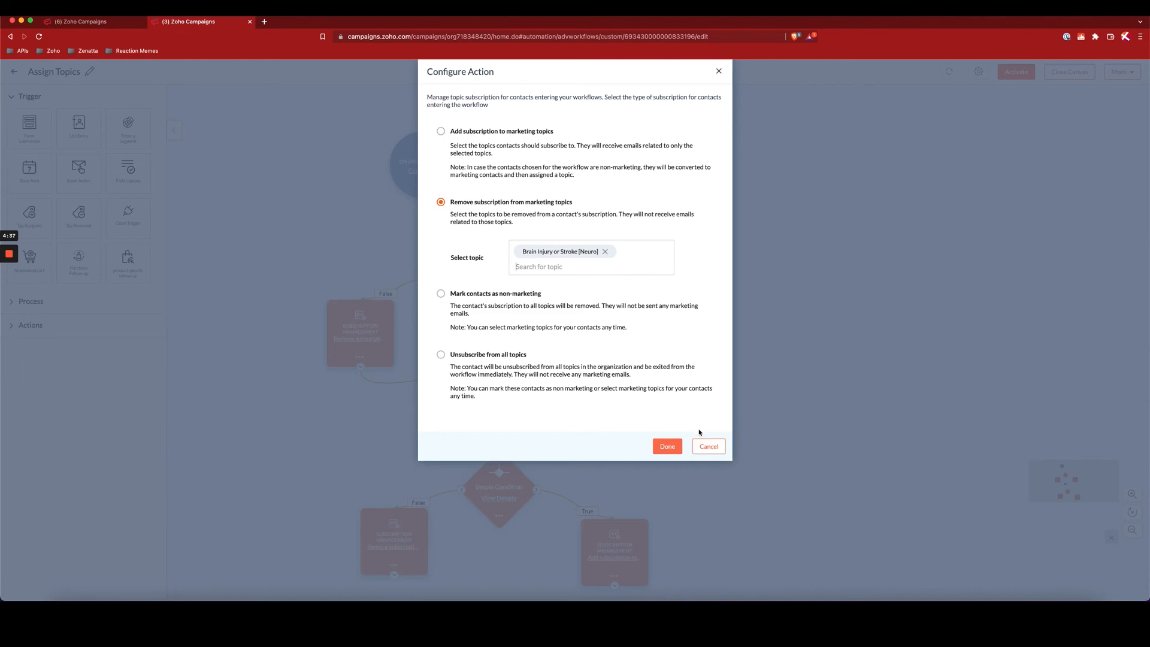
{"action": "left_click", "coordinate": [666, 446]}
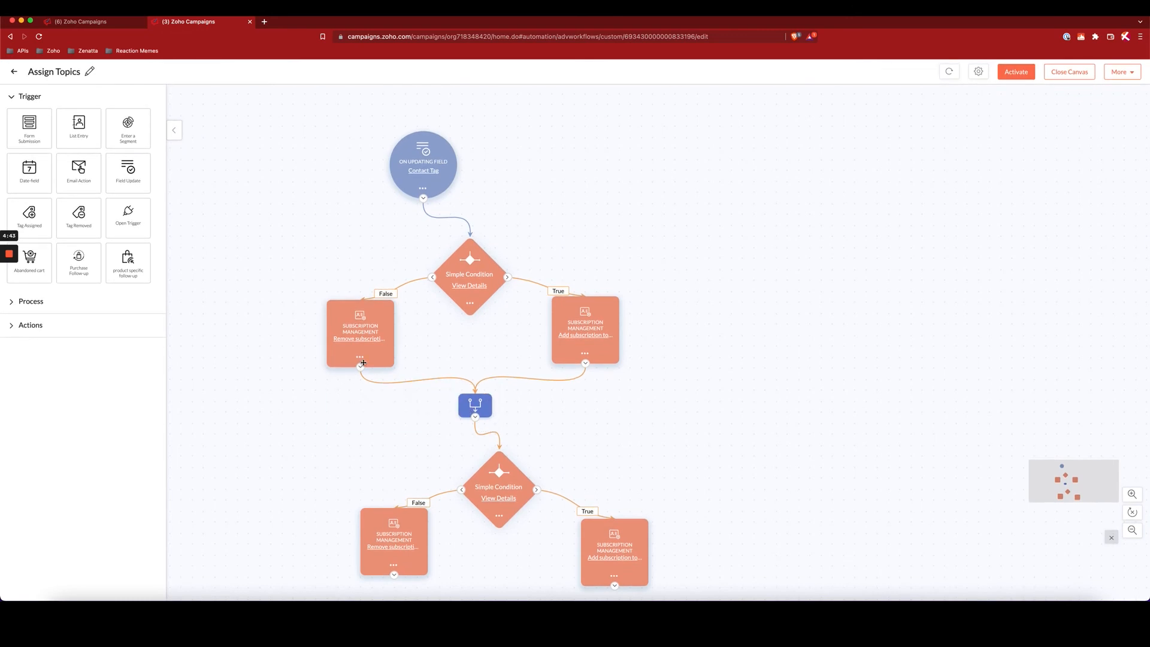
{"action": "mouse_move", "coordinate": [492, 505]}
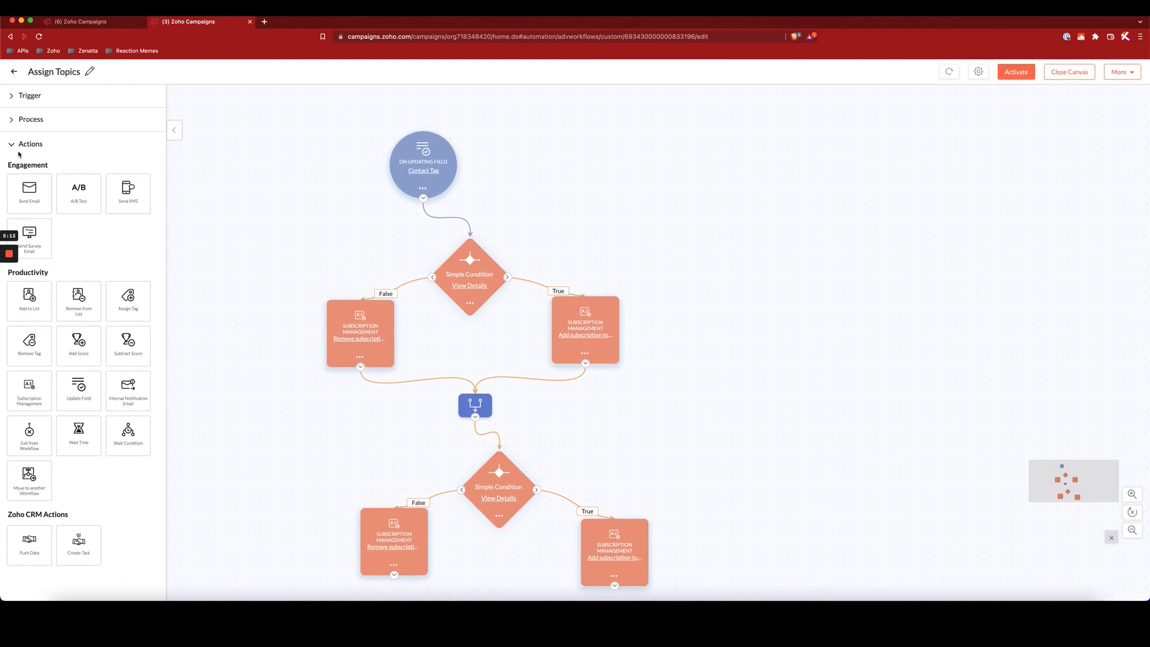
- Collapse and re-expand the Actions palette to list engagement, productivity and CRM action blocks
{"action": "left_click", "coordinate": [30, 143]}
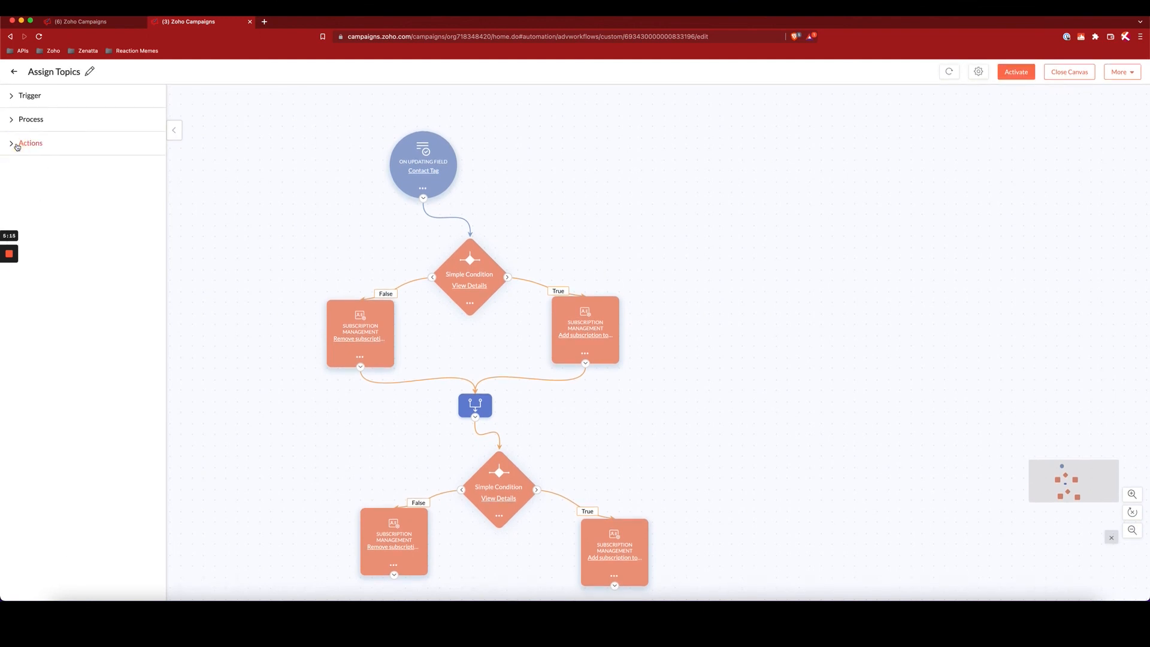
{"action": "left_click", "coordinate": [30, 143]}
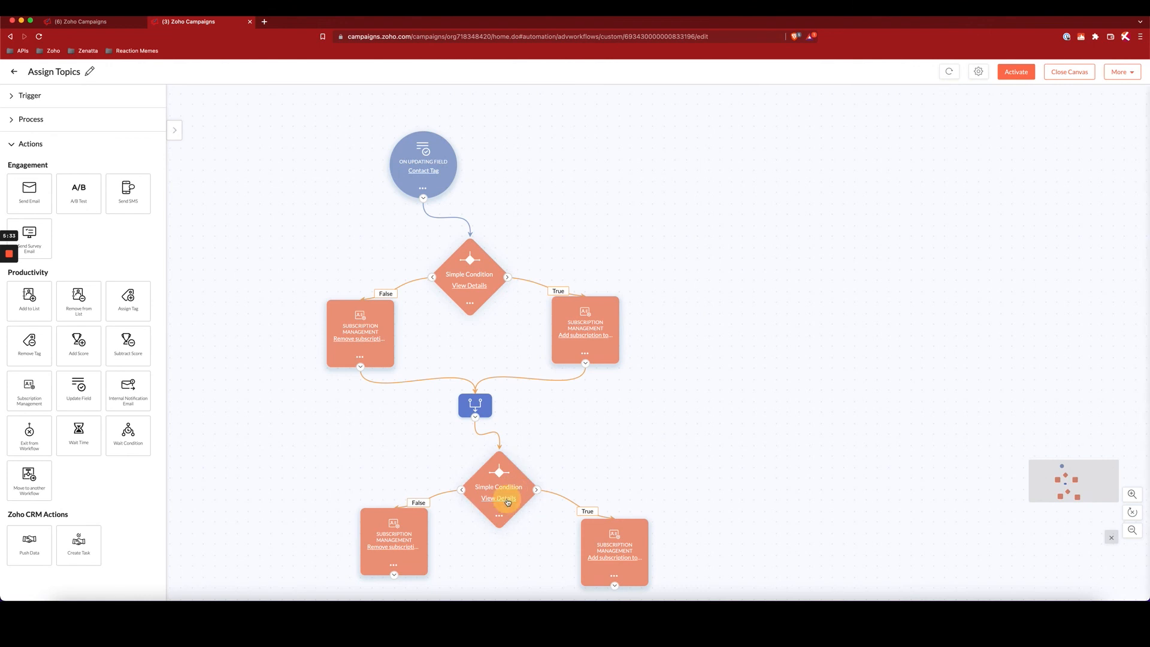
{"action": "left_click", "coordinate": [498, 499]}
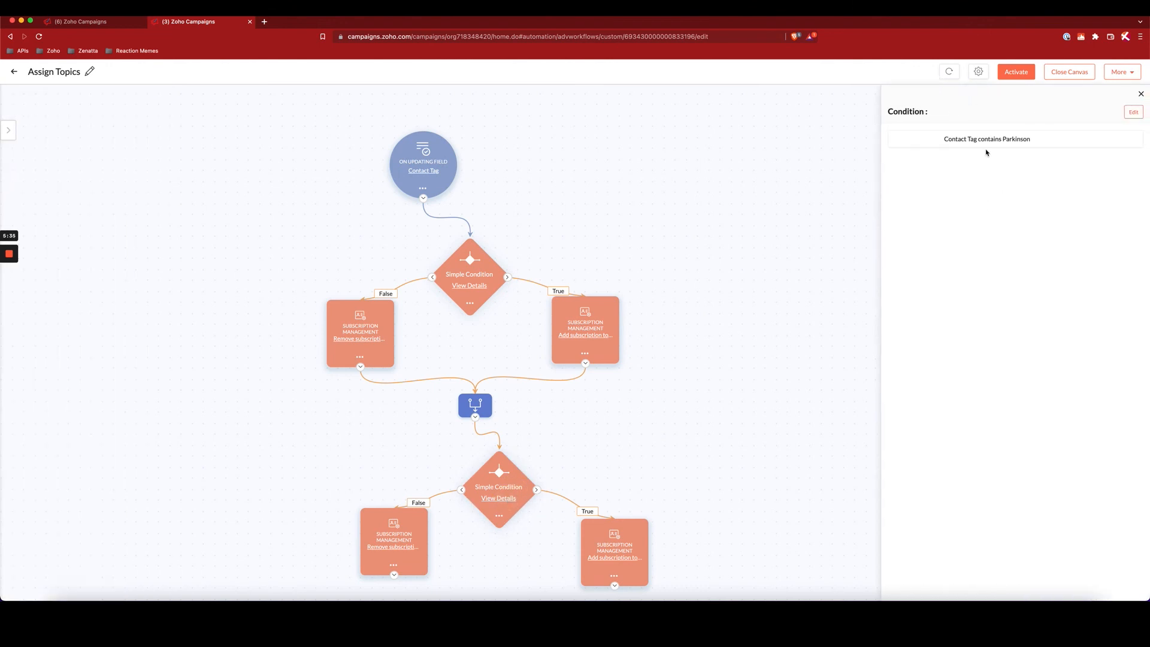
{"action": "mouse_move", "coordinate": [1017, 139]}
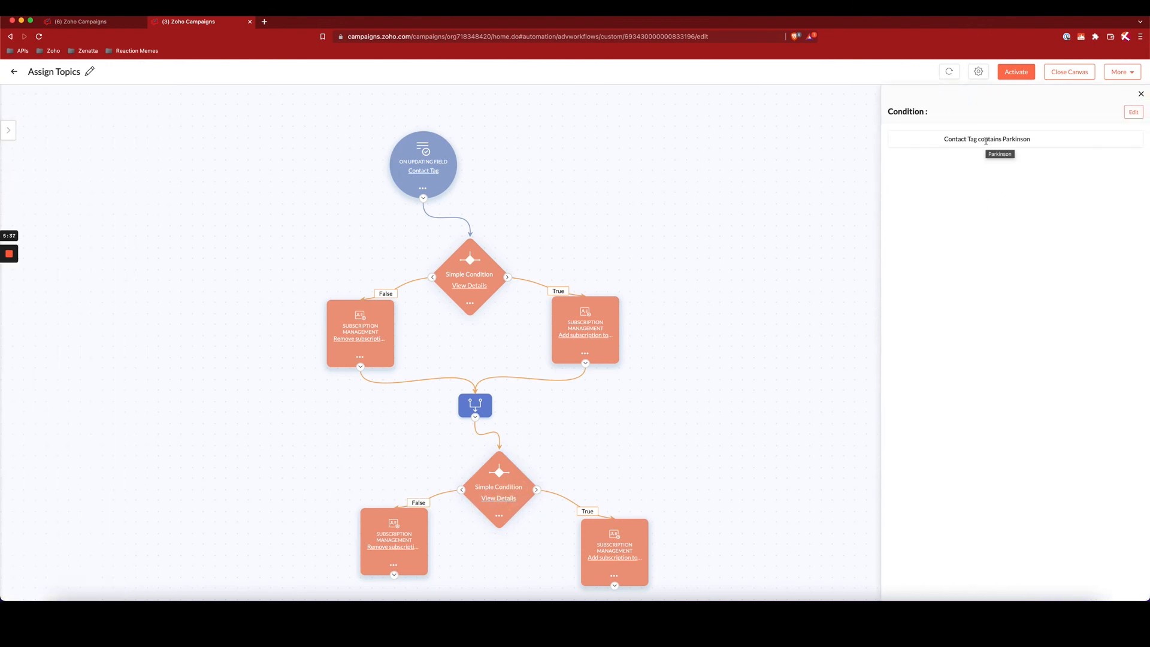
{"action": "mouse_move", "coordinate": [615, 561]}
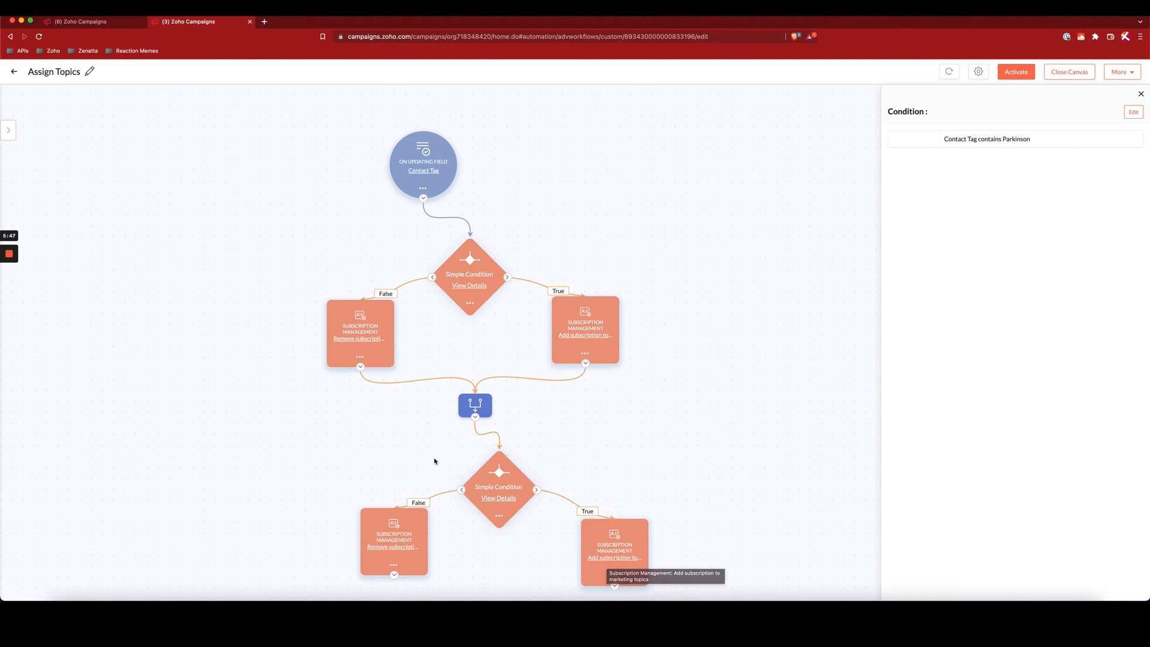
{"action": "mouse_move", "coordinate": [381, 555]}
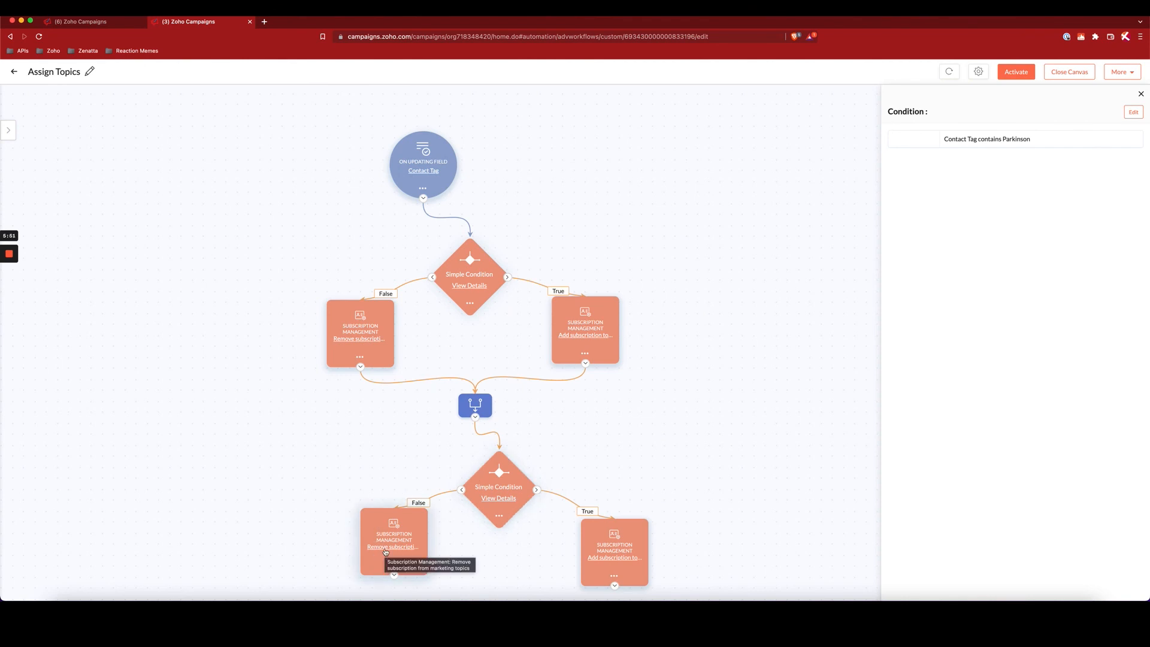
{"action": "mouse_move", "coordinate": [642, 470]}
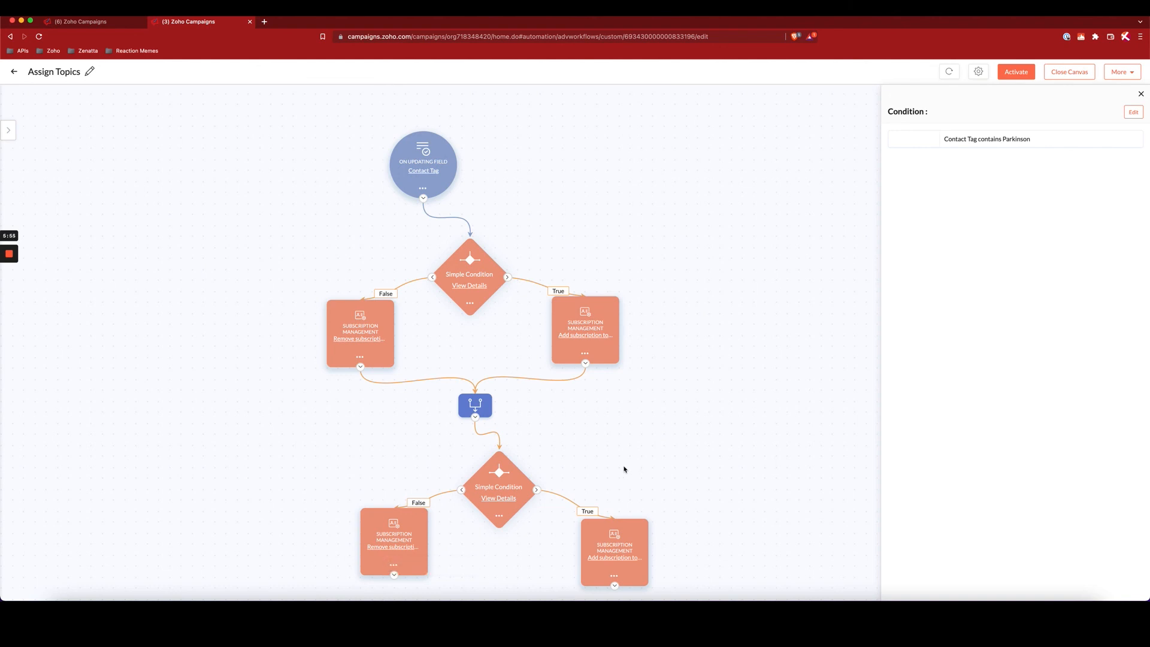
{"action": "mouse_move", "coordinate": [1142, 84]}
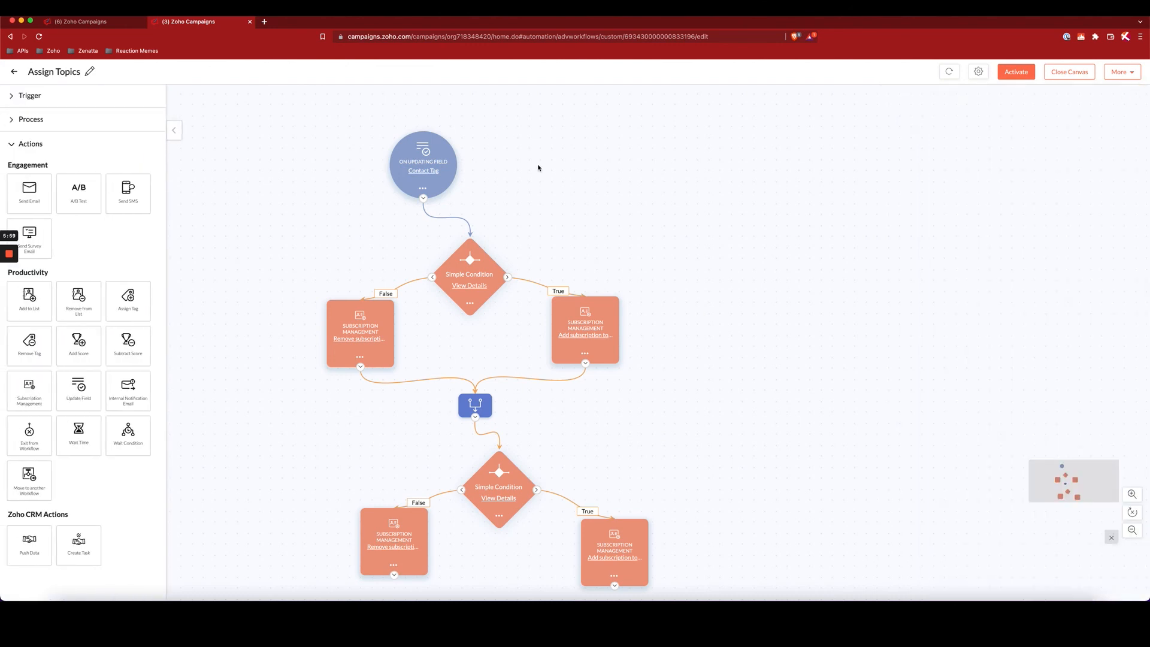
{"action": "mouse_move", "coordinate": [301, 403]}
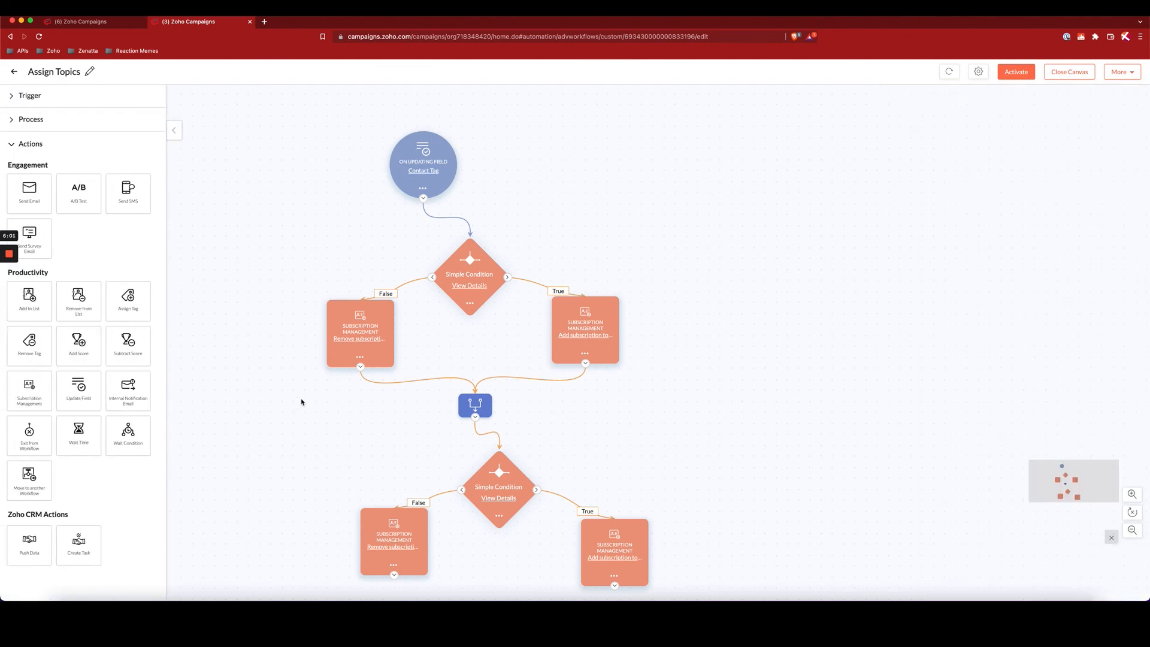
{"action": "mouse_move", "coordinate": [311, 248]}
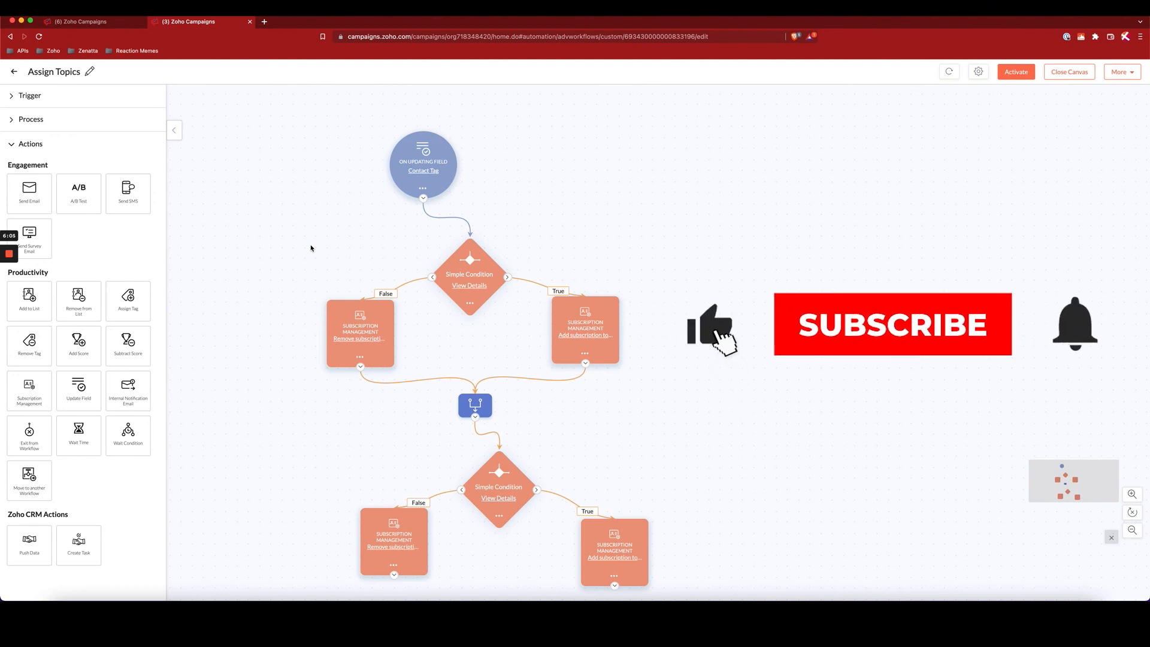
{"action": "left_click", "coordinate": [892, 324]}
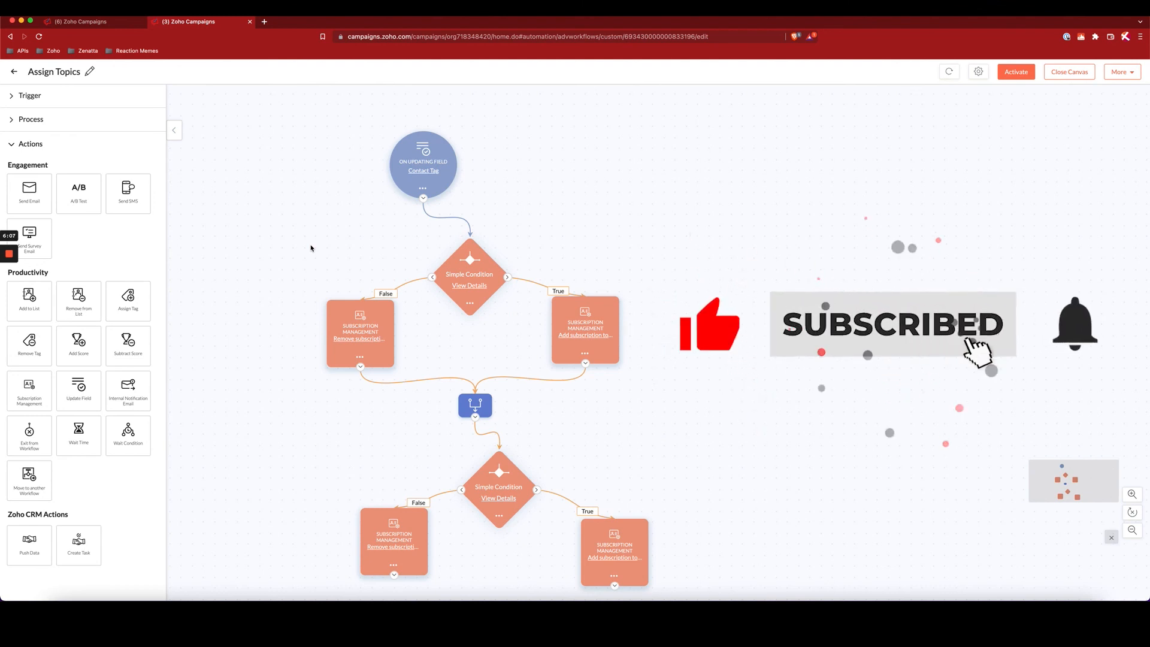